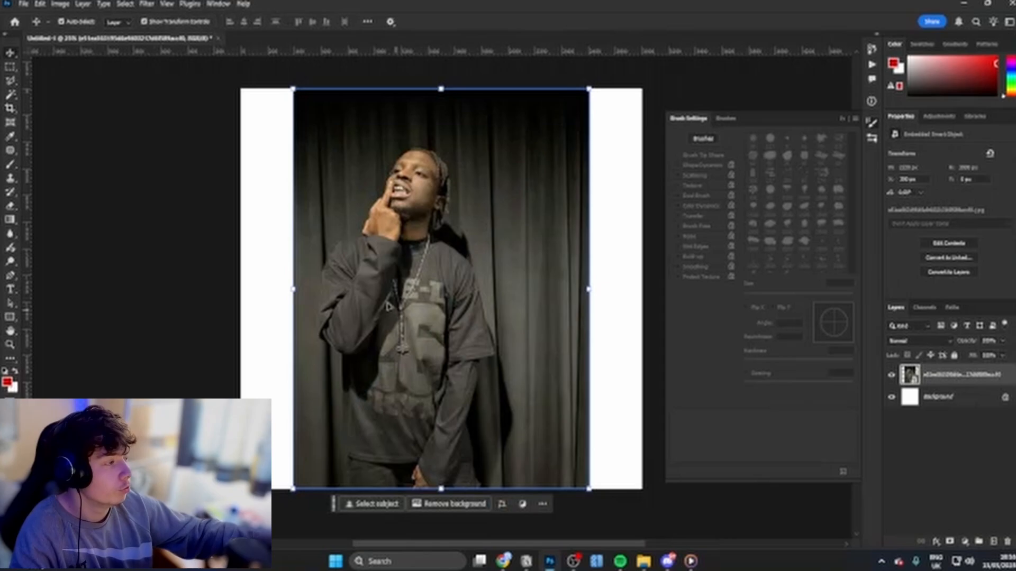
- Scale up the placed portrait photo to cover most of the canvas and commit
key(ctrl+t)
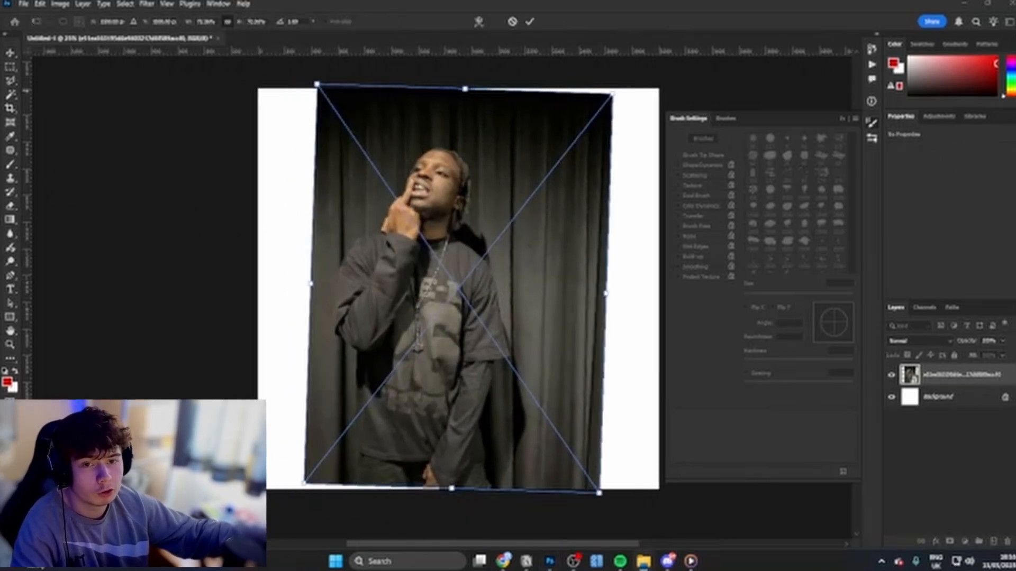
click(530, 21)
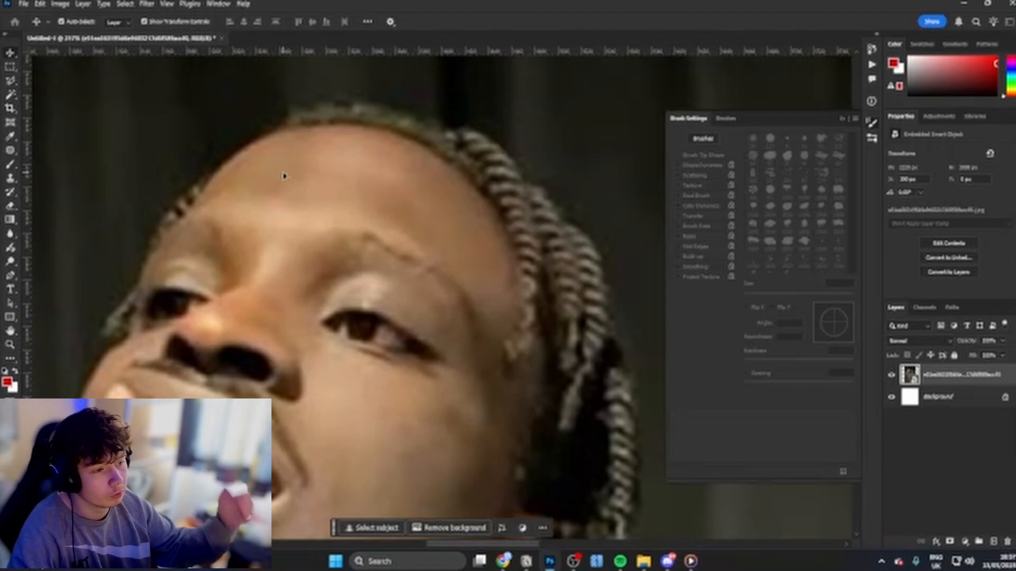
mouse_move(512, 447)
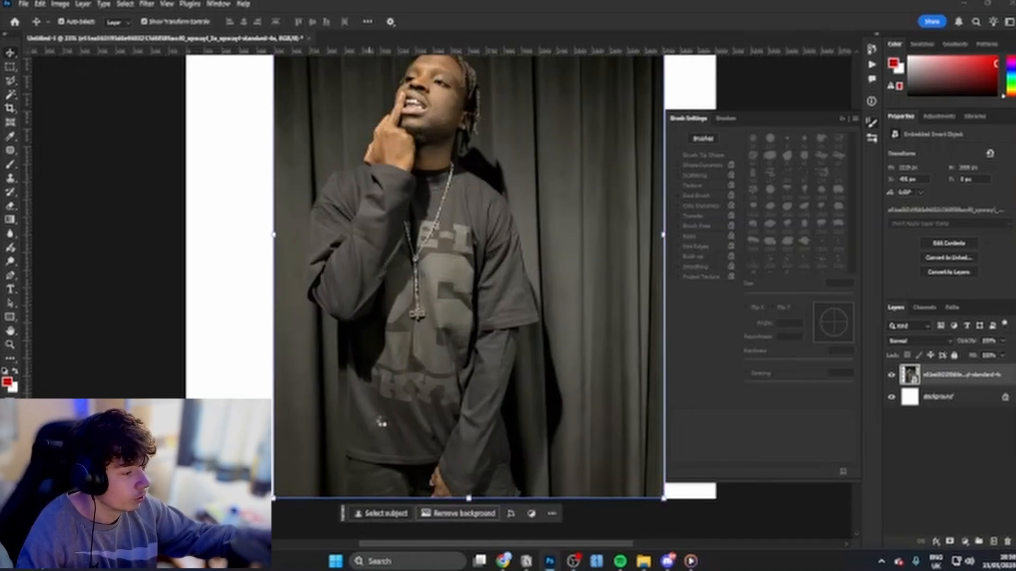
- Select the man with Select Subject and refine it with Quick Selection
click(383, 513)
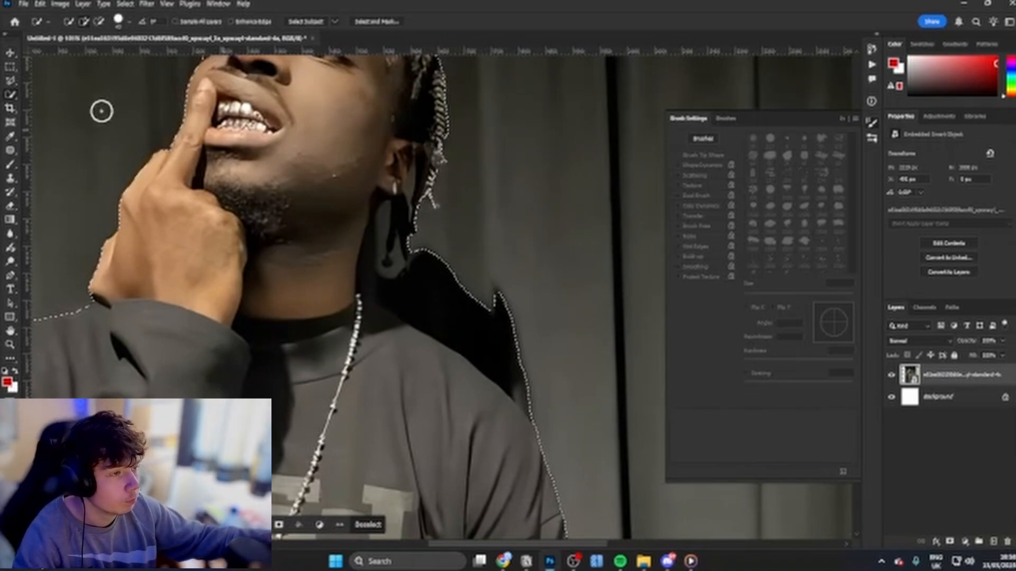
click(11, 101)
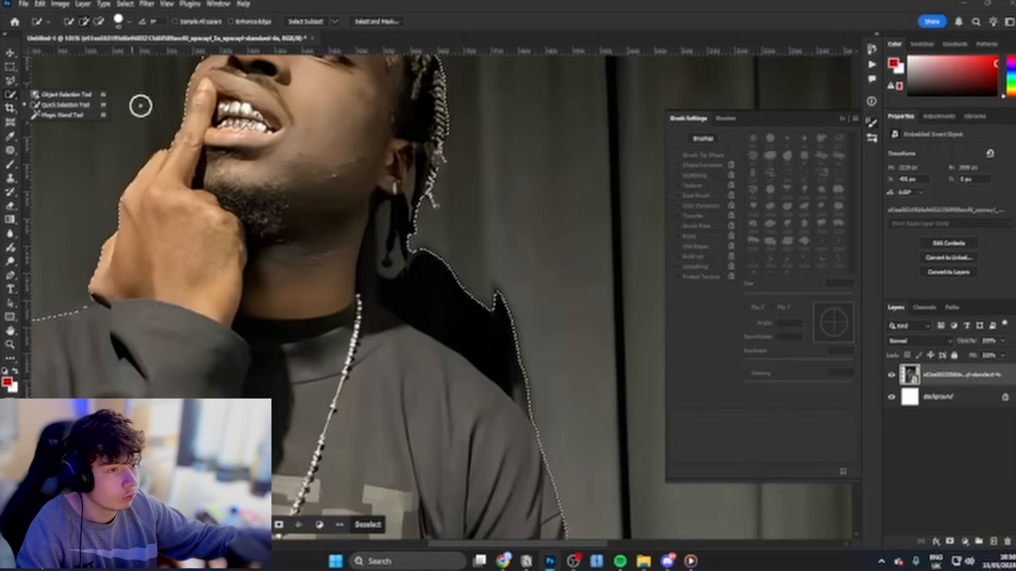
mouse_move(500, 234)
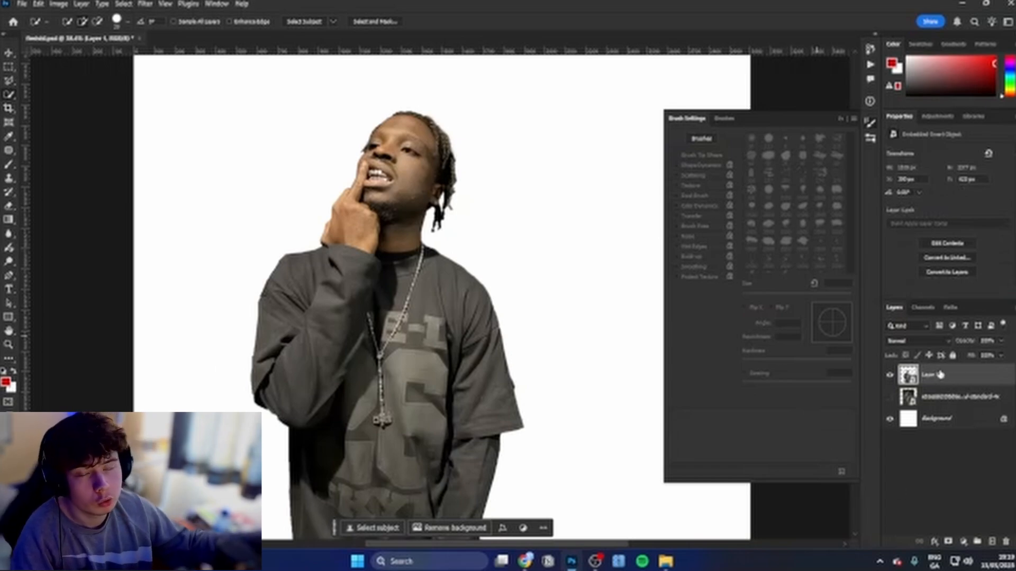
- Quick Export the cutout layer, Layer 1, as a PNG
right_click(945, 375)
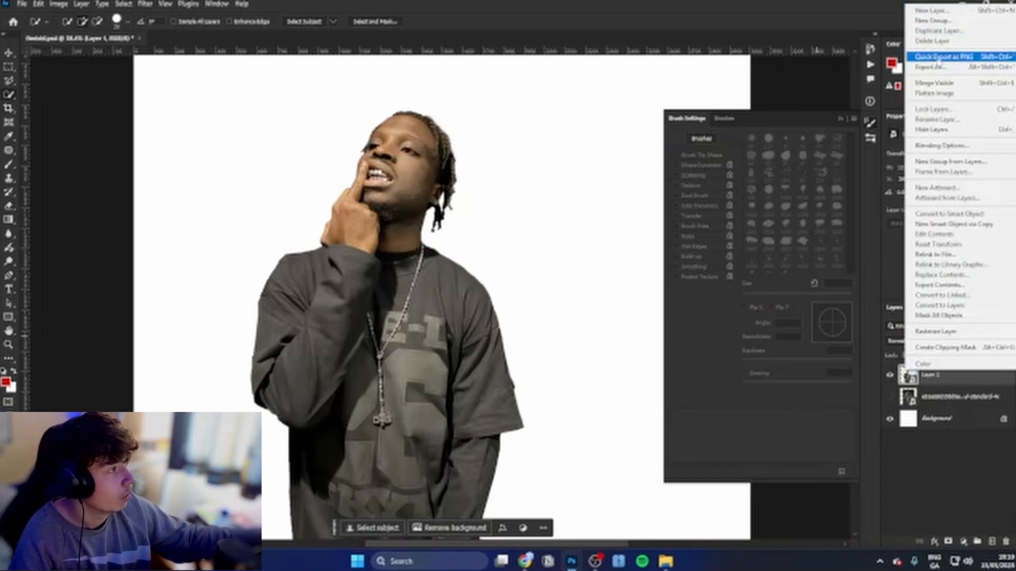
click(928, 67)
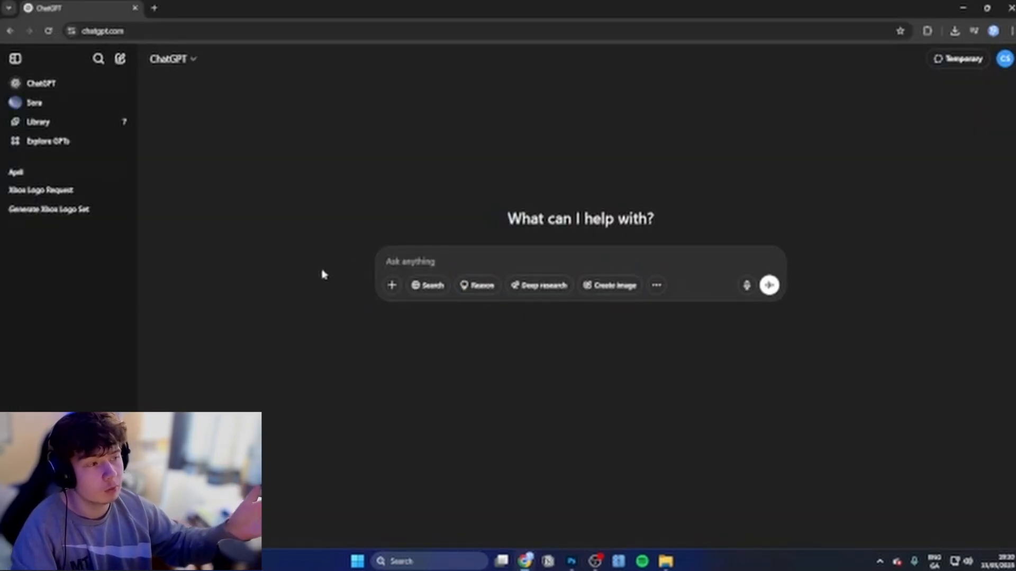
mouse_move(409, 318)
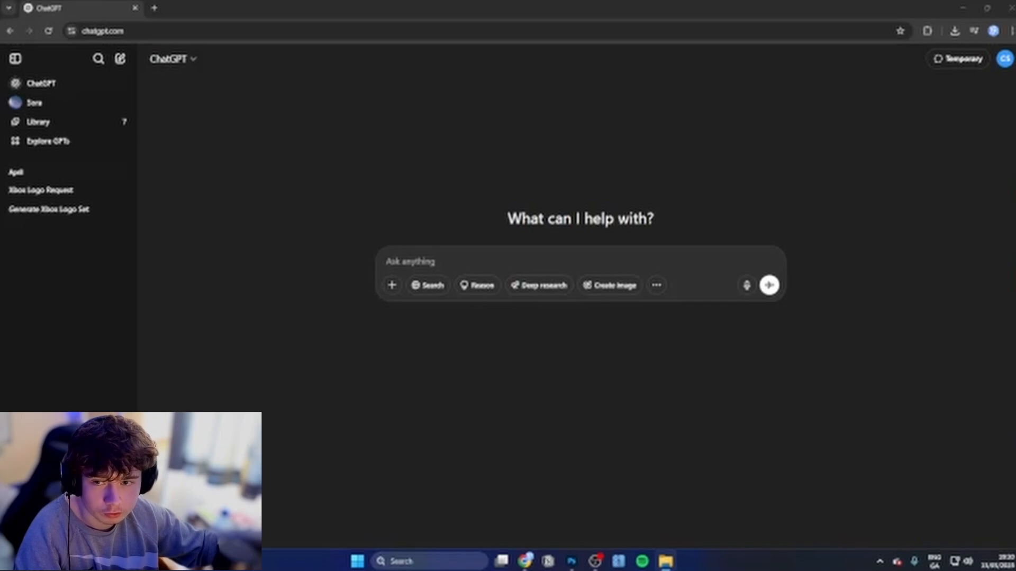
- Choose Create image and enter the prompt 'turn him into a cracked porcelain'
click(614, 285)
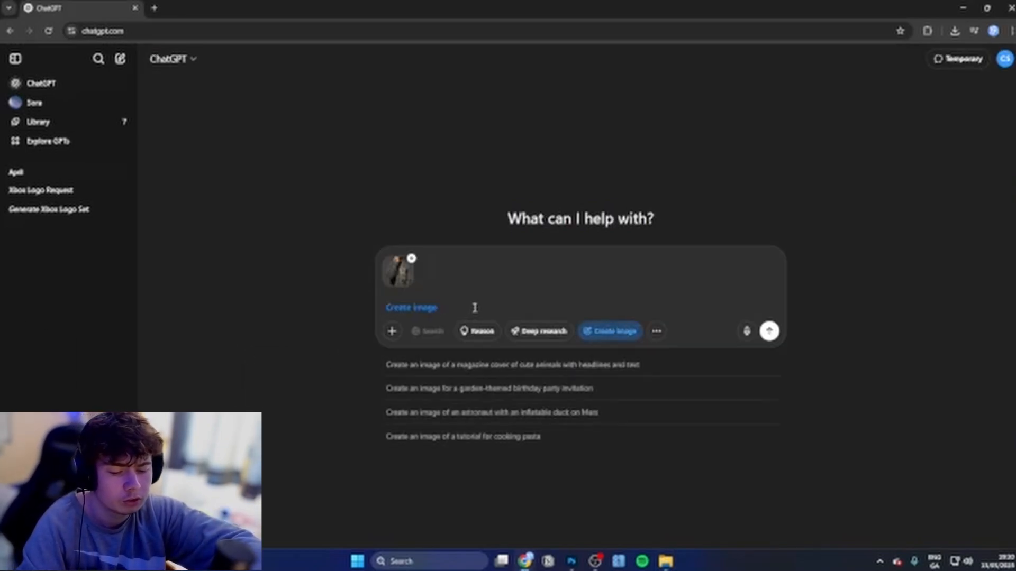
text(turn him into)
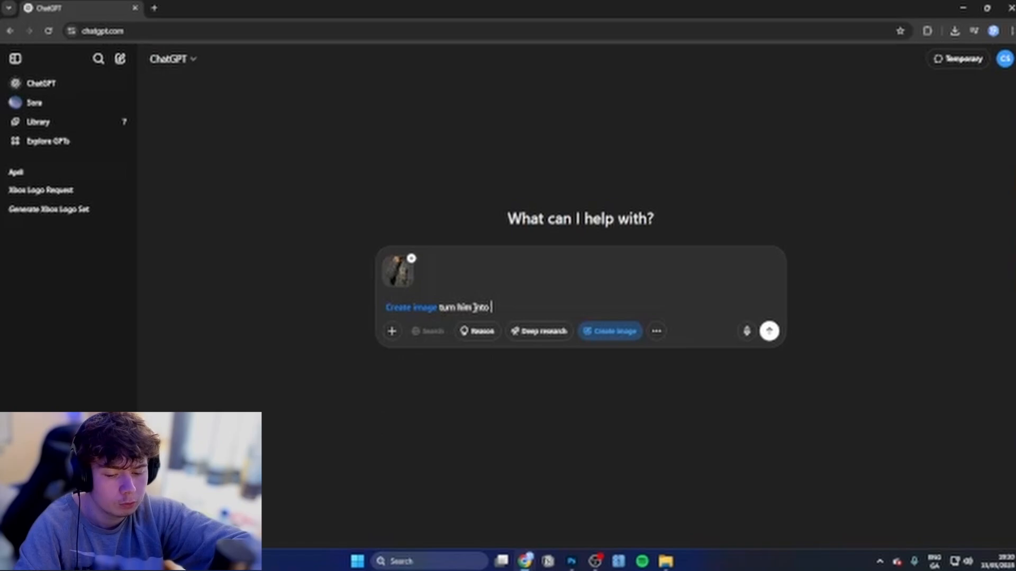
text(a cracked p)
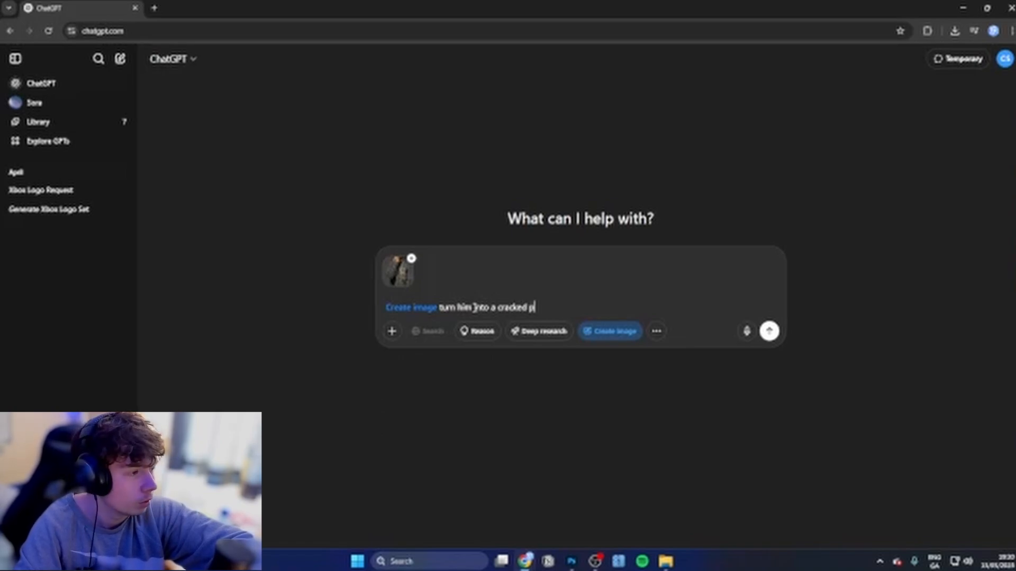
text(orcelain)
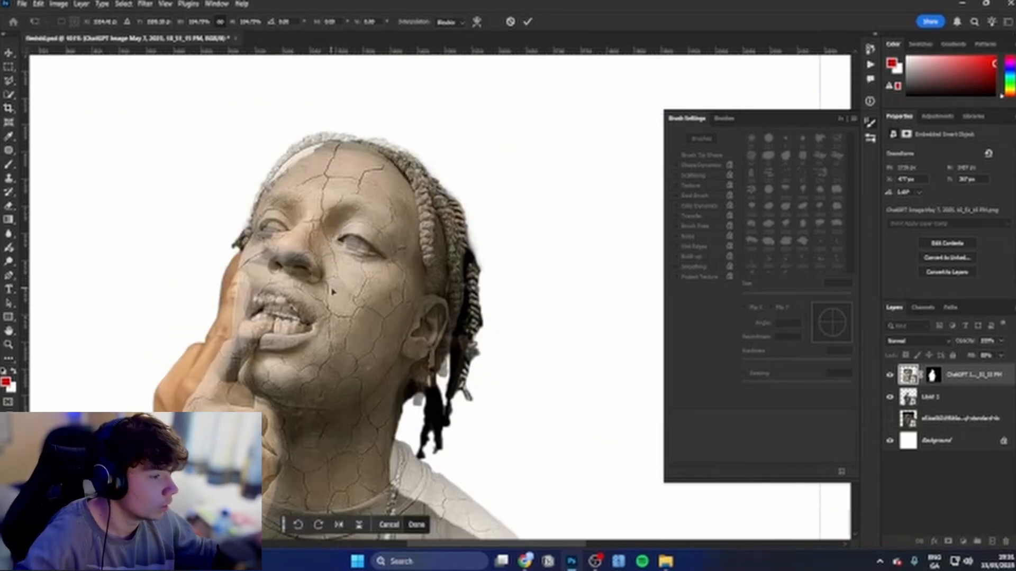
- Place the porcelain face over his head, lasso its right half, and make it a Smart Object
click(416, 525)
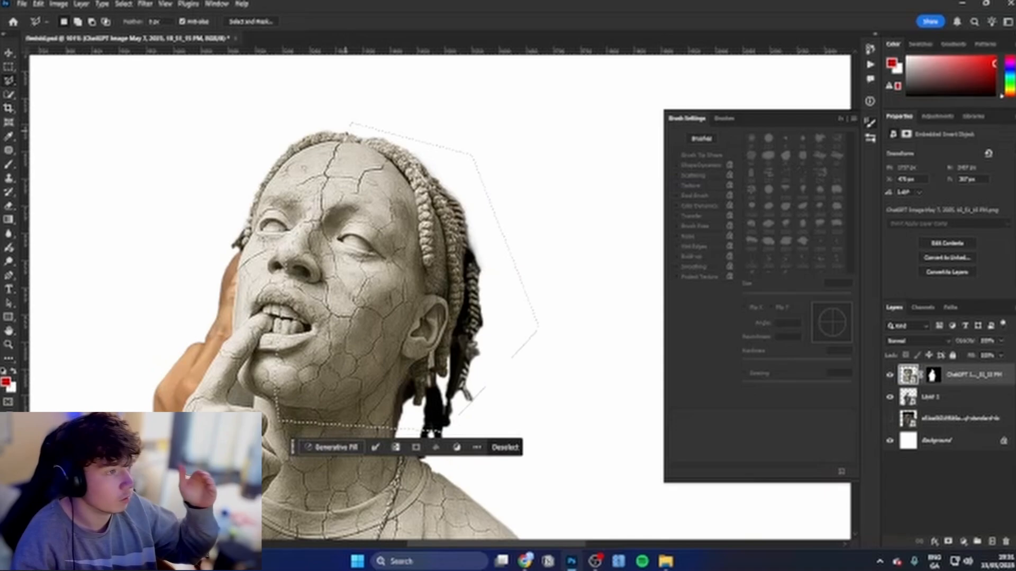
click(9, 81)
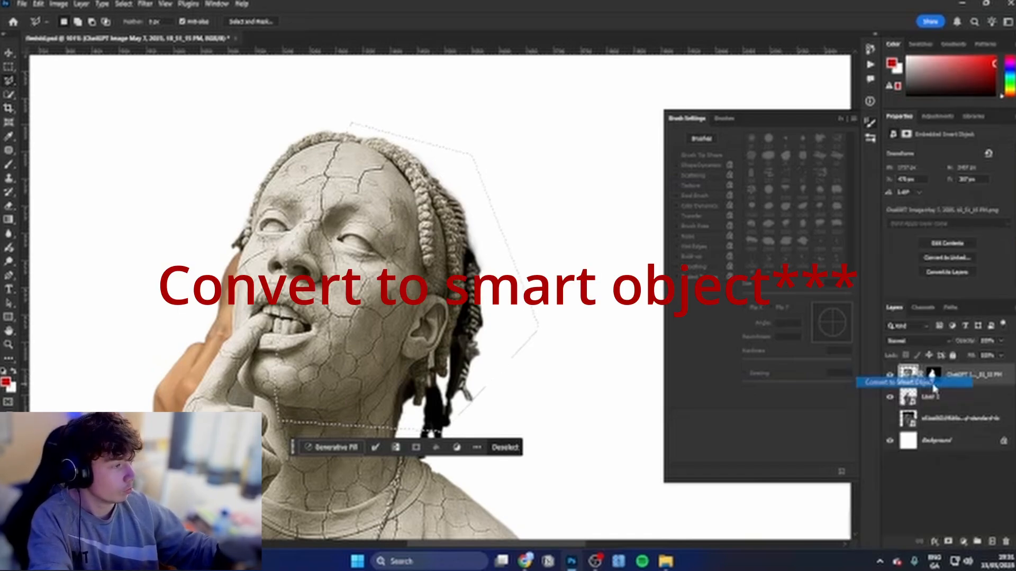
click(914, 382)
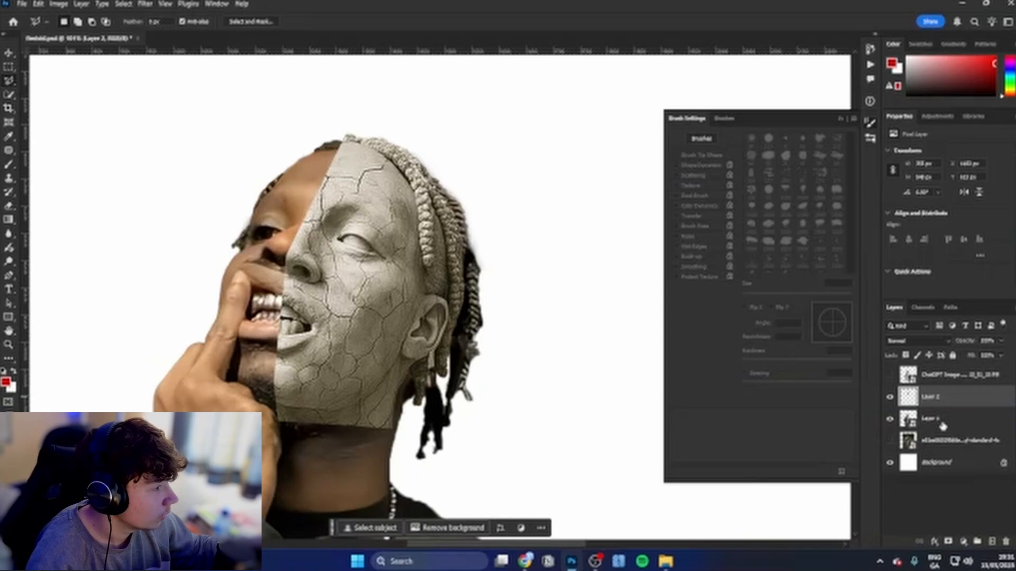
- Mask the porcelain half, warp it to the face, lower its opacity, and apply
click(933, 418)
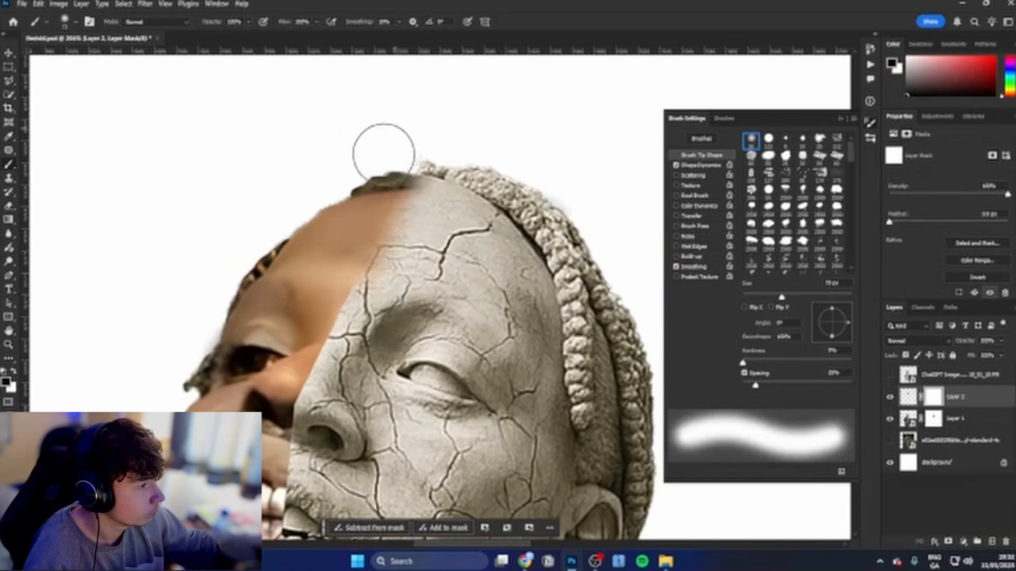
mouse_move(430, 110)
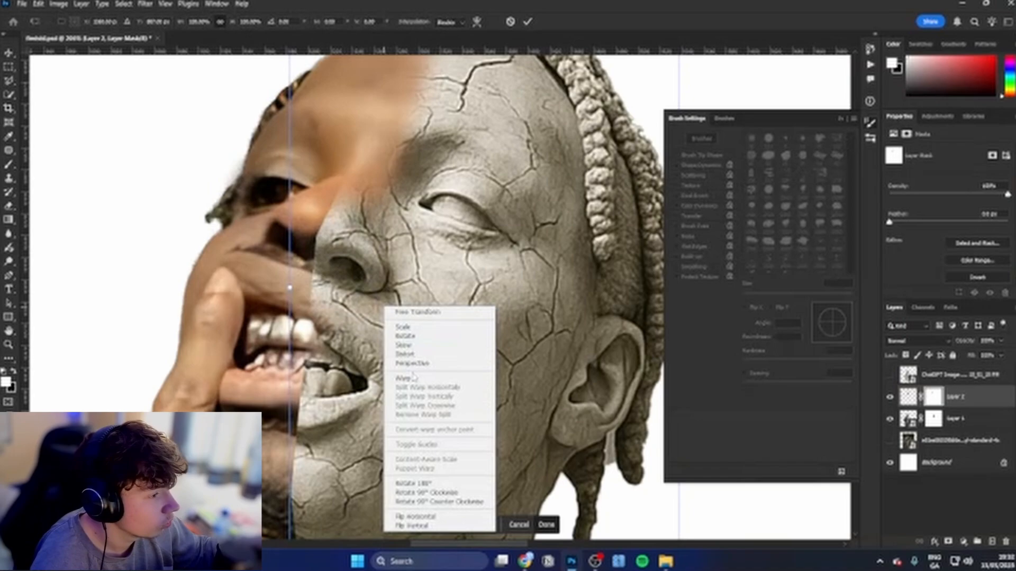
click(402, 377)
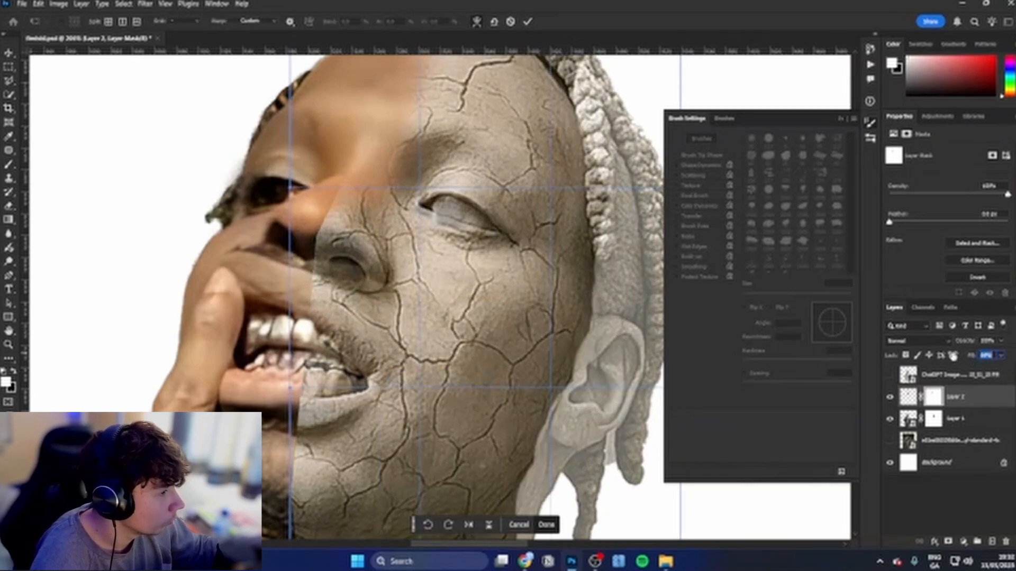
click(545, 525)
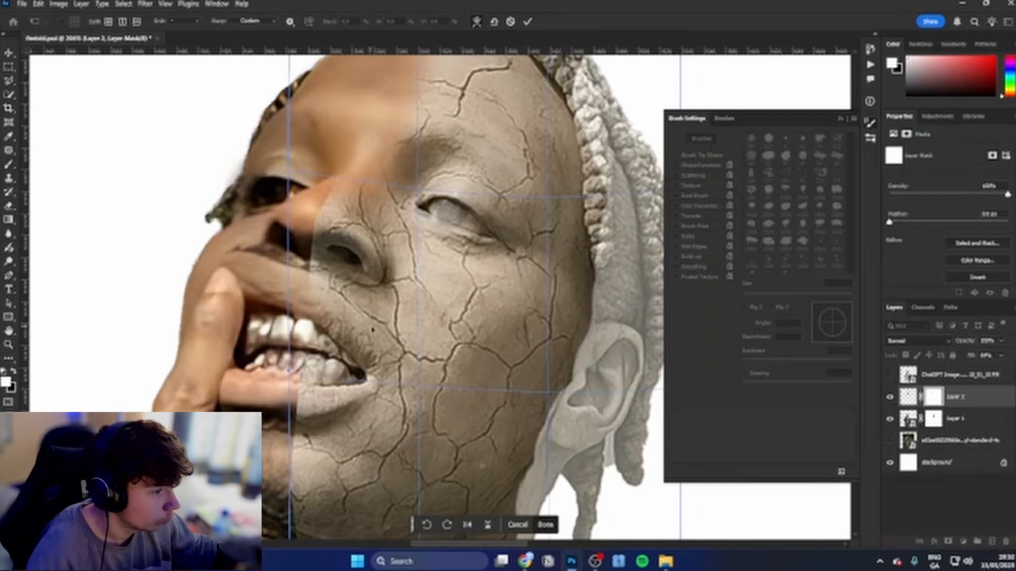
click(545, 525)
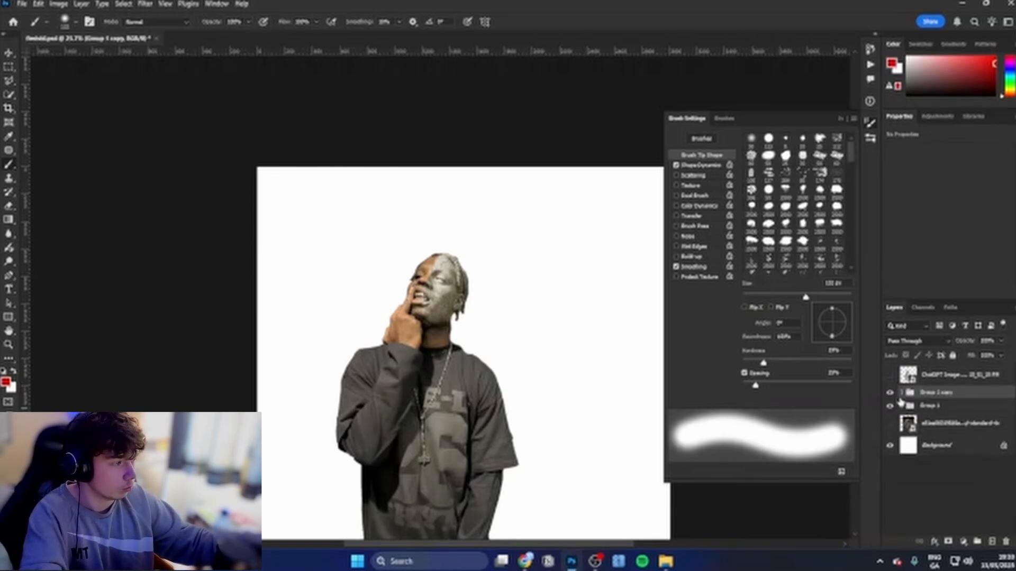
- Duplicate the man's group and commit an enlarged, tilted copy
click(939, 397)
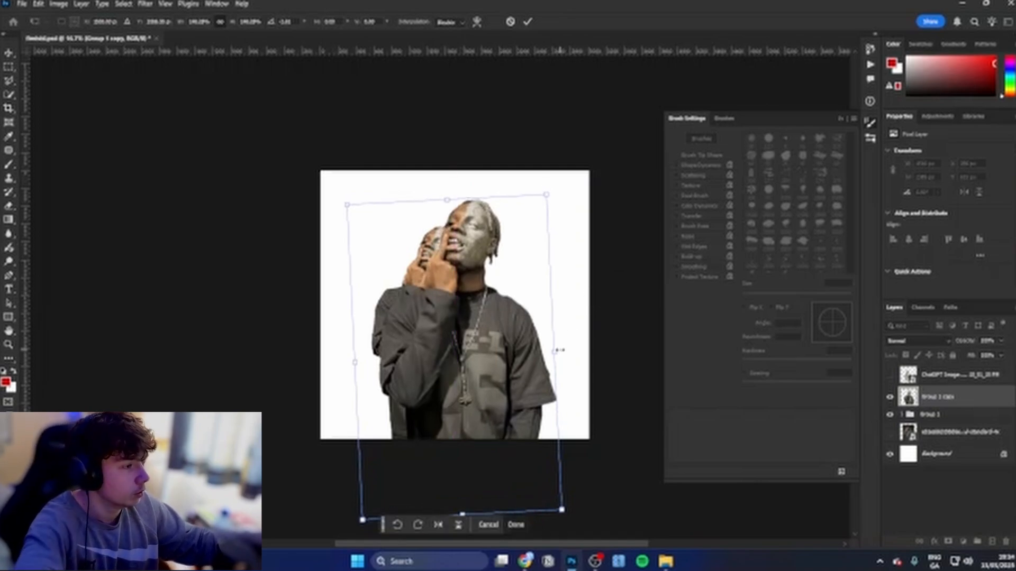
click(514, 524)
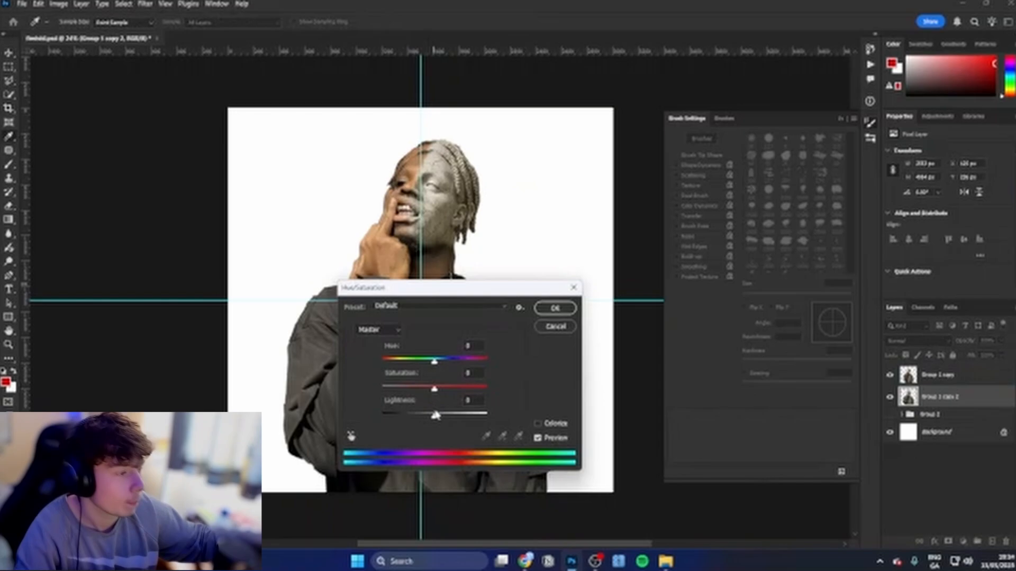
- Darken the enlarged copy and apply a Gaussian Blur of about 20 px
click(554, 308)
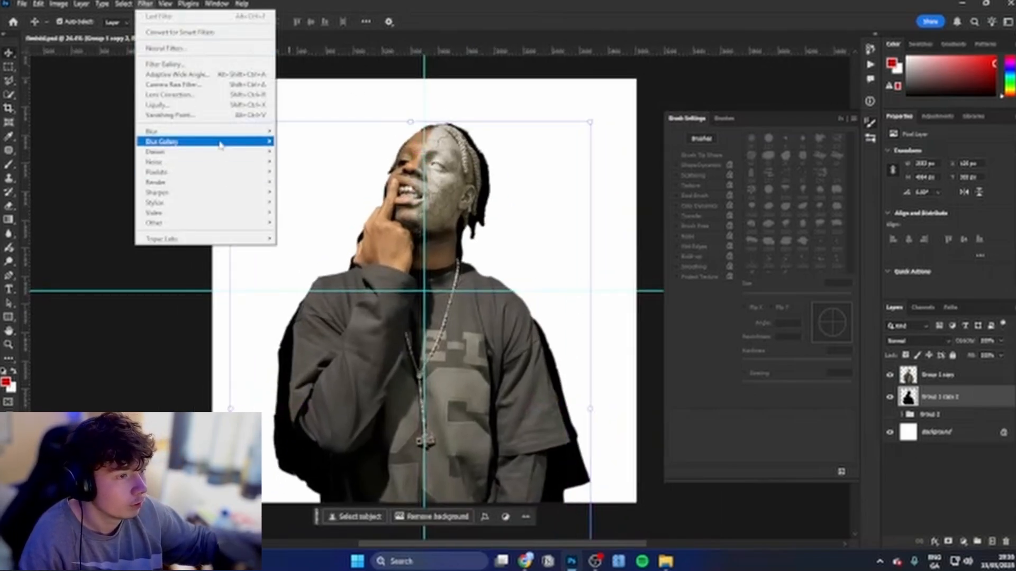
click(152, 130)
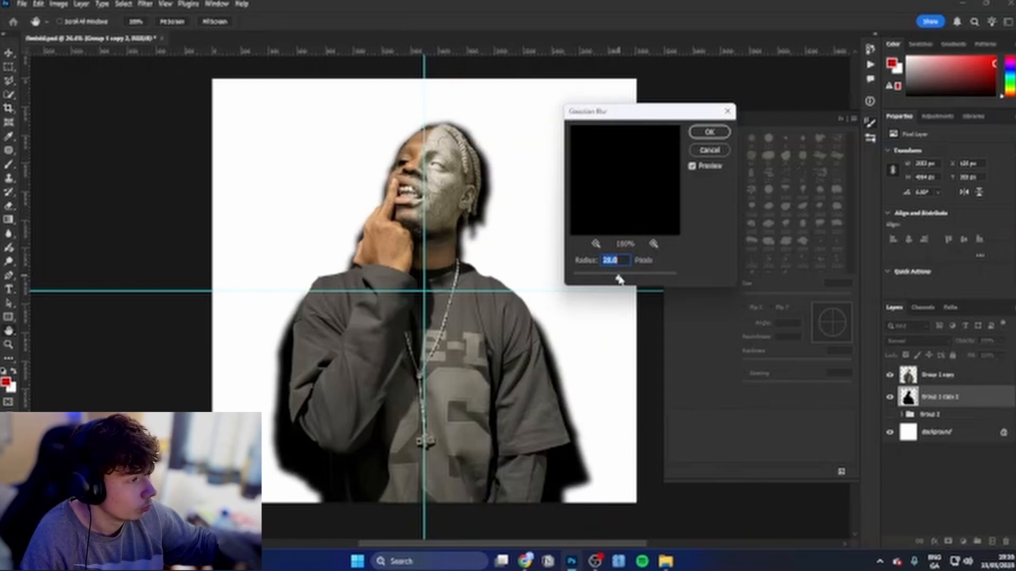
click(708, 132)
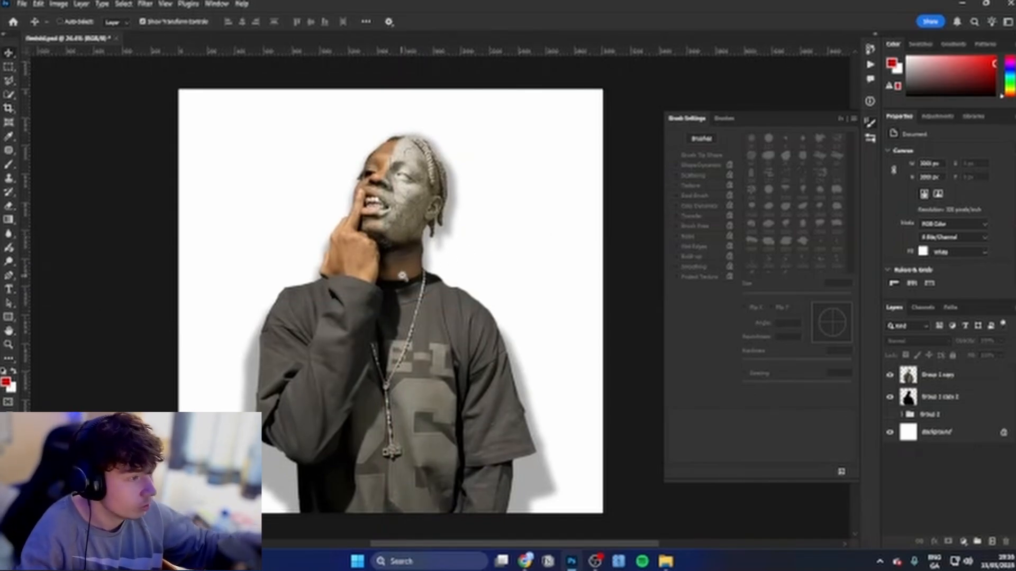
- Add a red-to-white Gradient Map adjustment layer over the composition
scroll(up, 3)
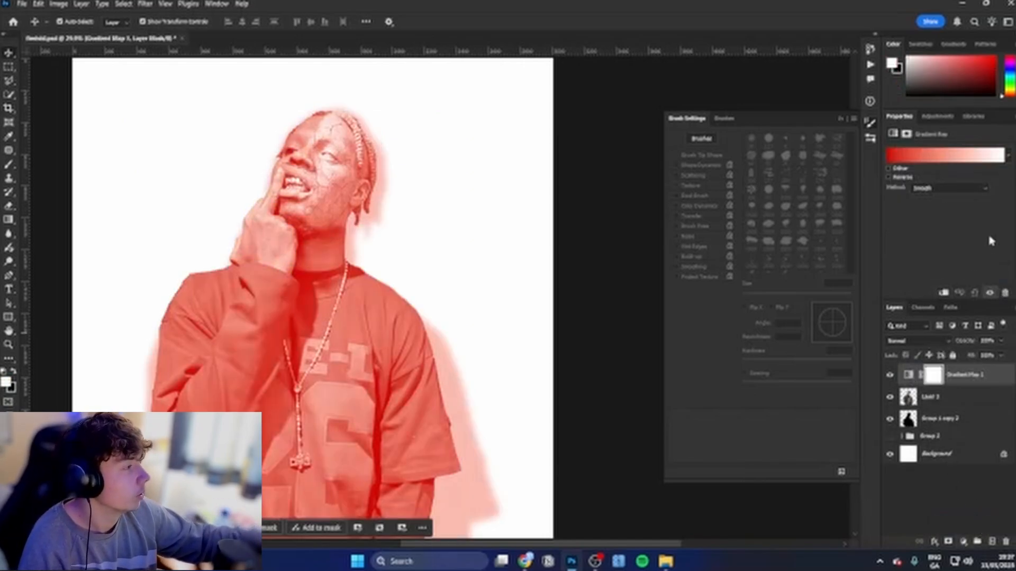
- Change the gradient map's red stop to black and set its blend mode to Overlay
click(944, 155)
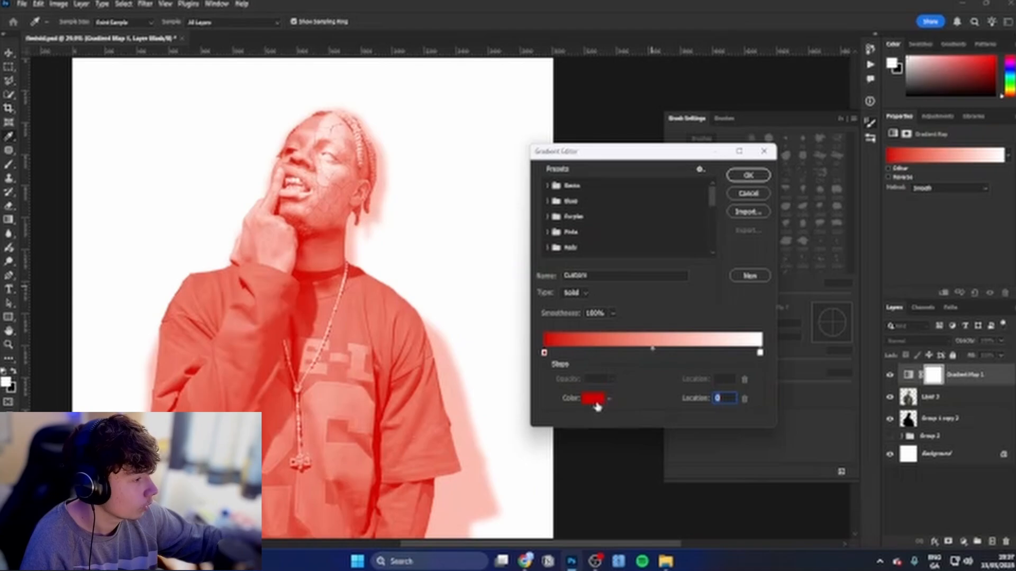
click(593, 398)
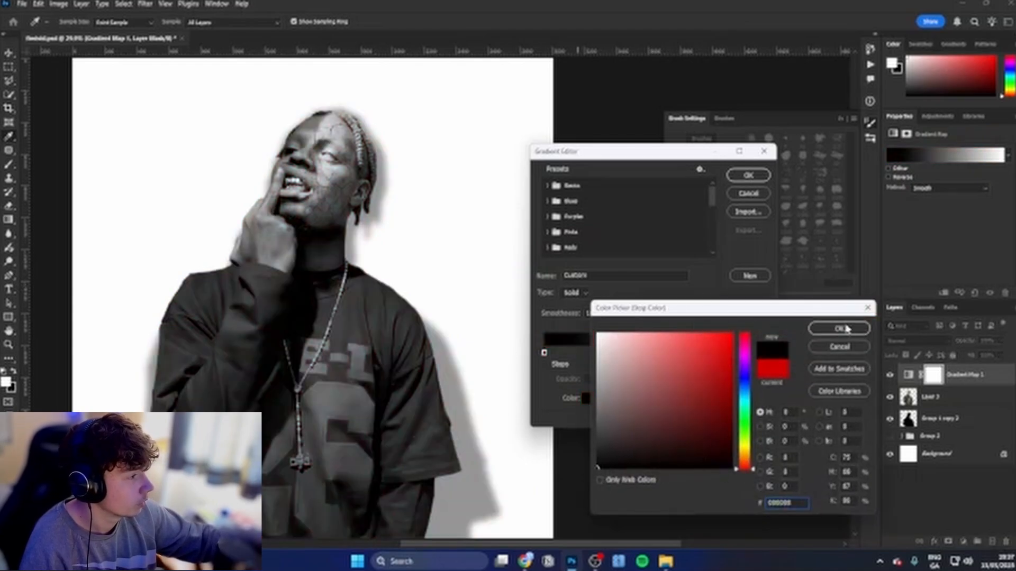
click(838, 328)
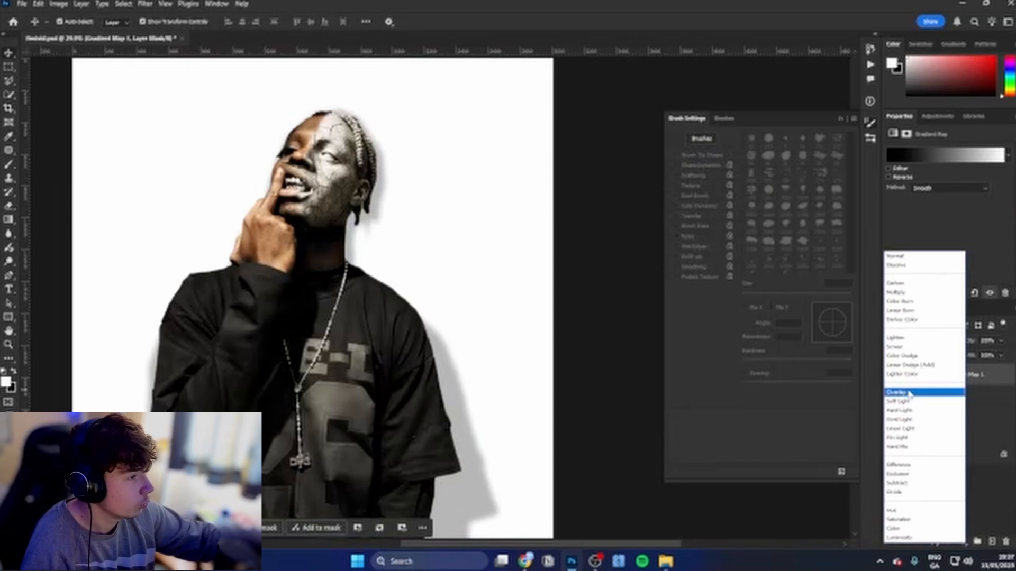
click(897, 392)
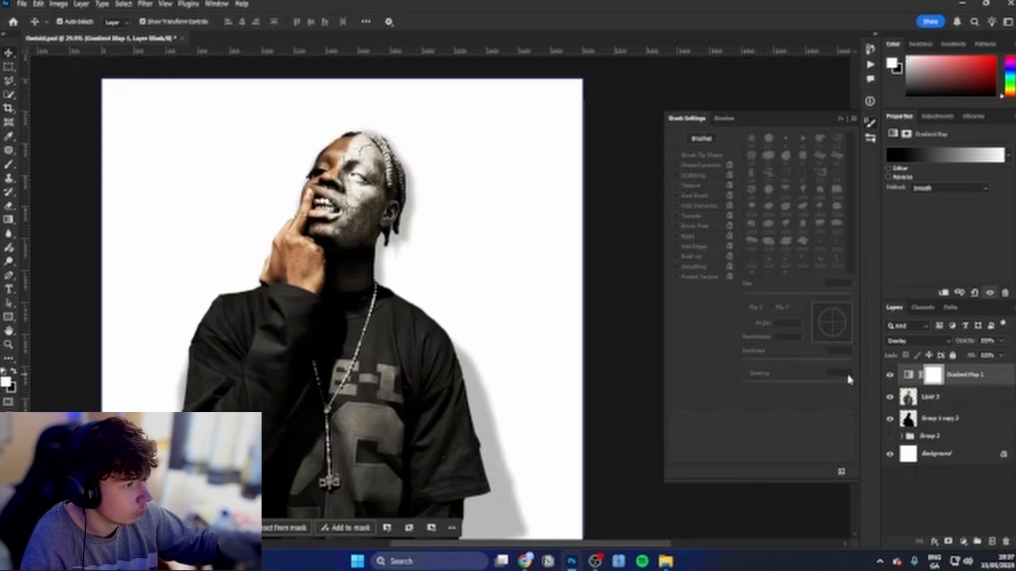
mouse_move(725, 356)
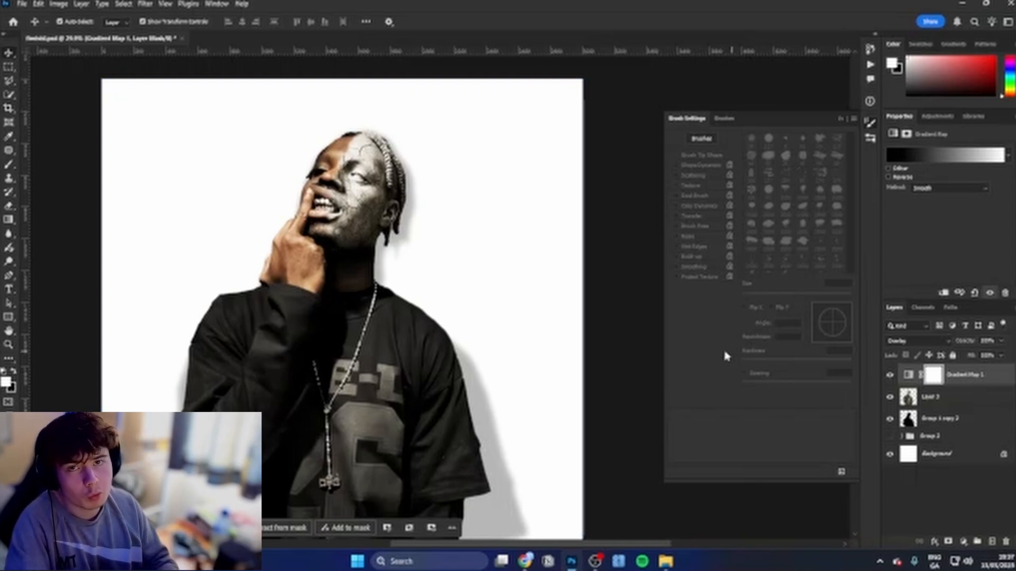
mouse_move(965, 548)
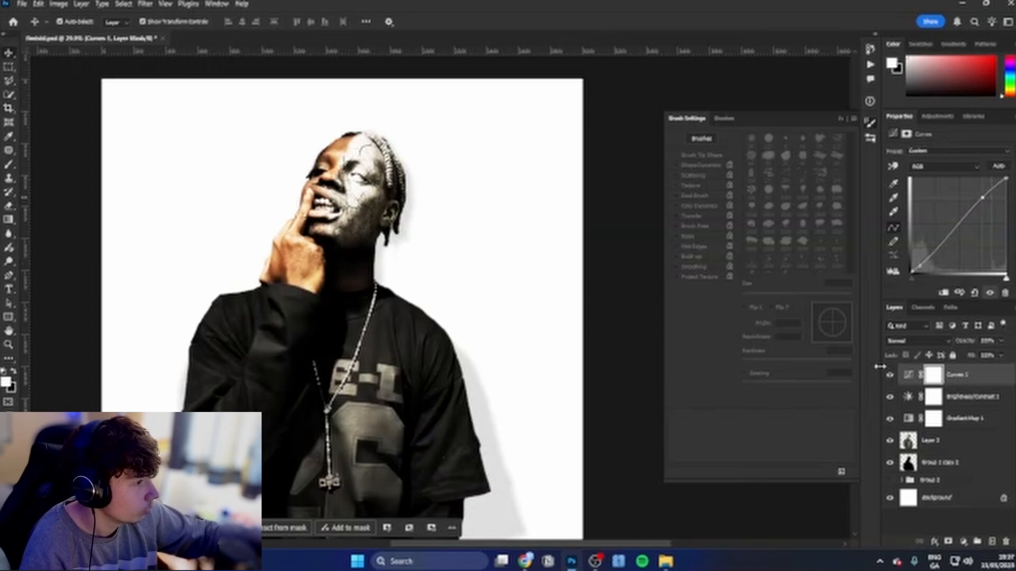
- Add a dark fill layer over the silhouette, raise its opacity, and change its blend mode
click(959, 418)
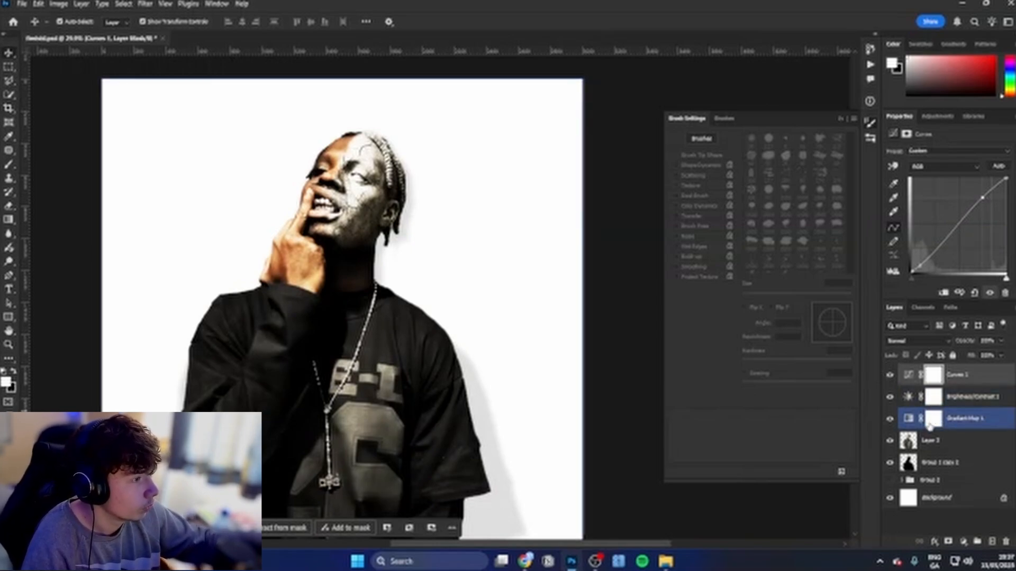
click(933, 441)
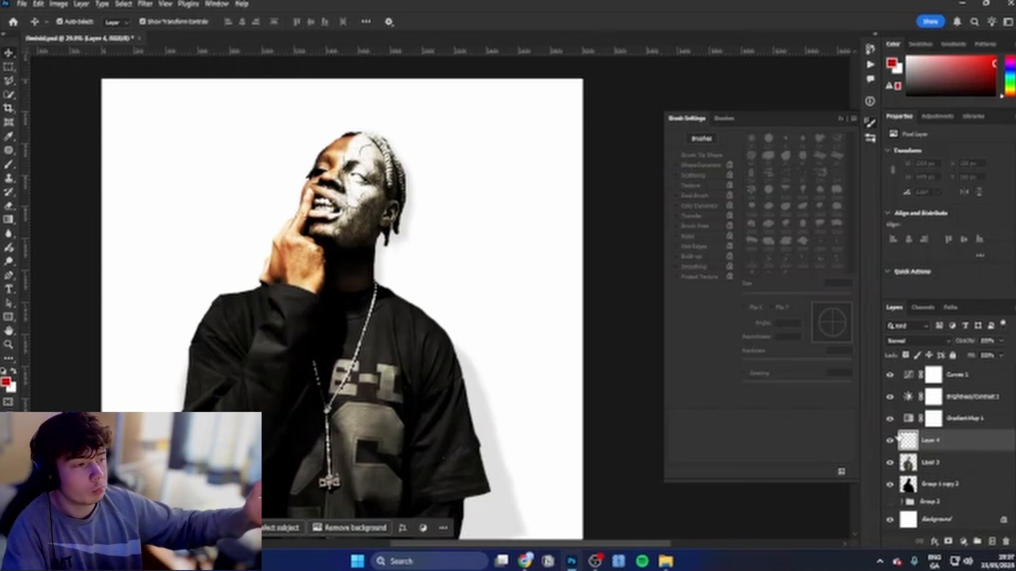
click(890, 462)
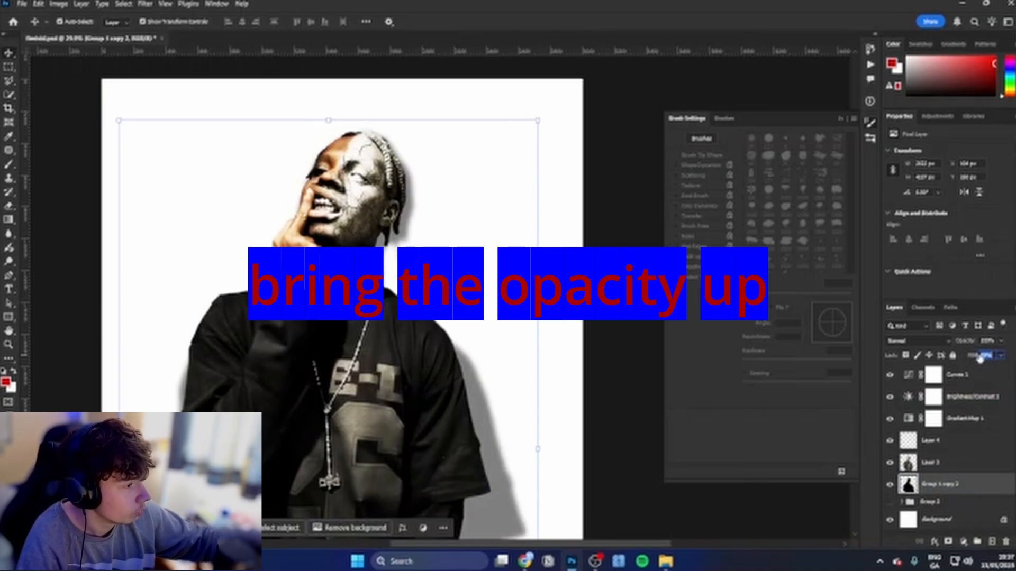
click(930, 440)
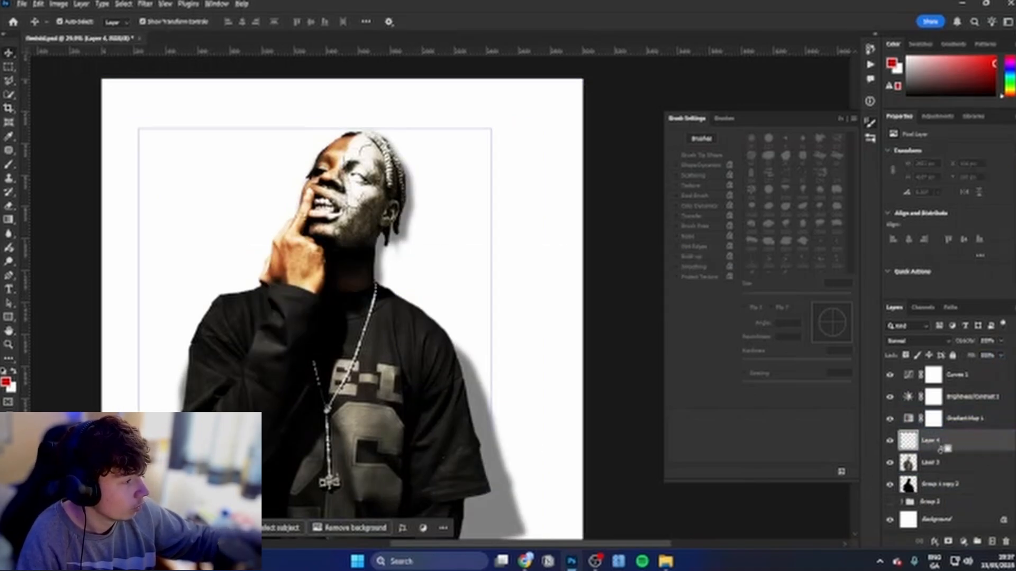
click(930, 461)
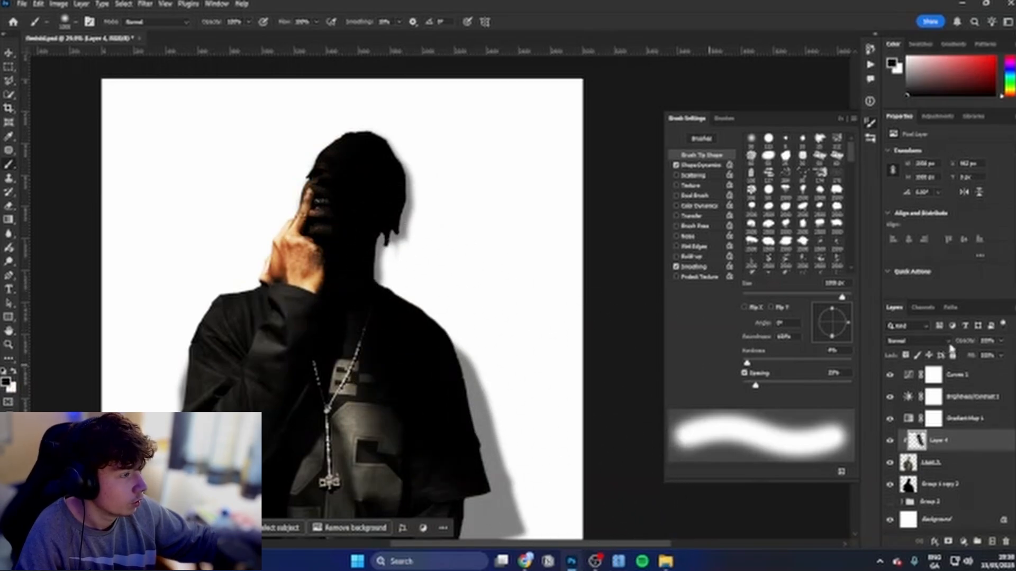
click(913, 341)
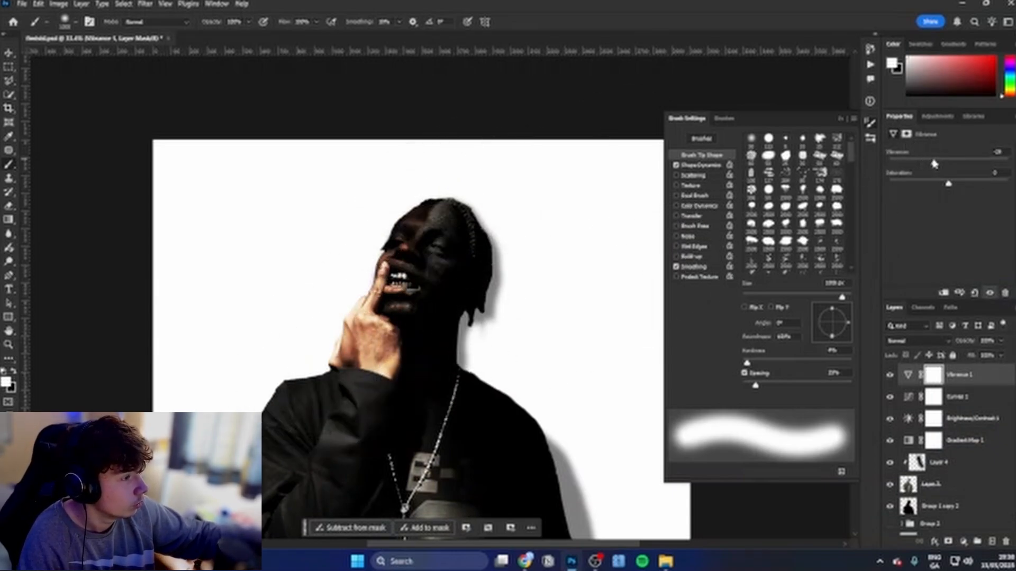
- Lower the vibrance and add an Exposure adjustment, editing its offset value
click(944, 355)
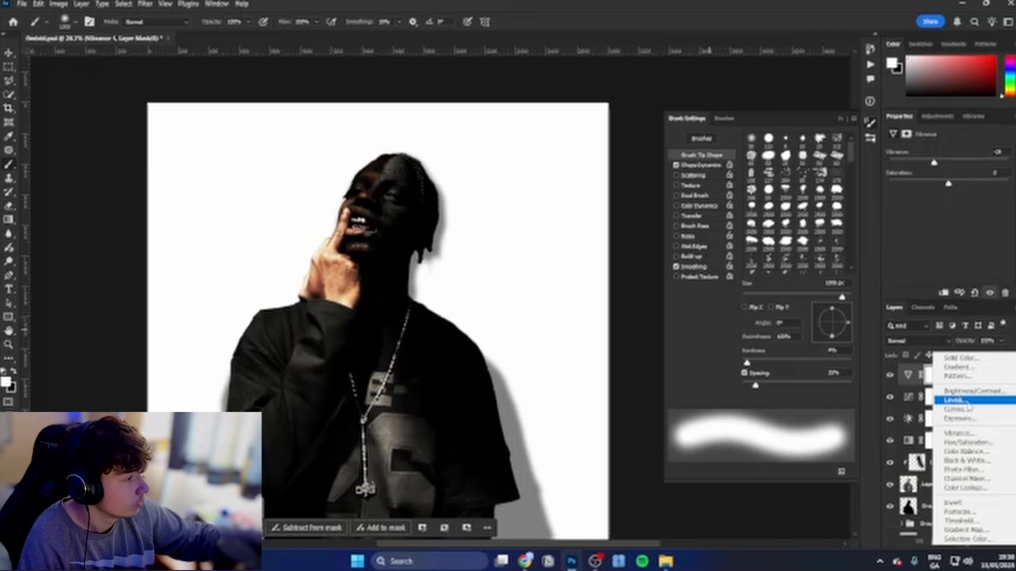
click(958, 418)
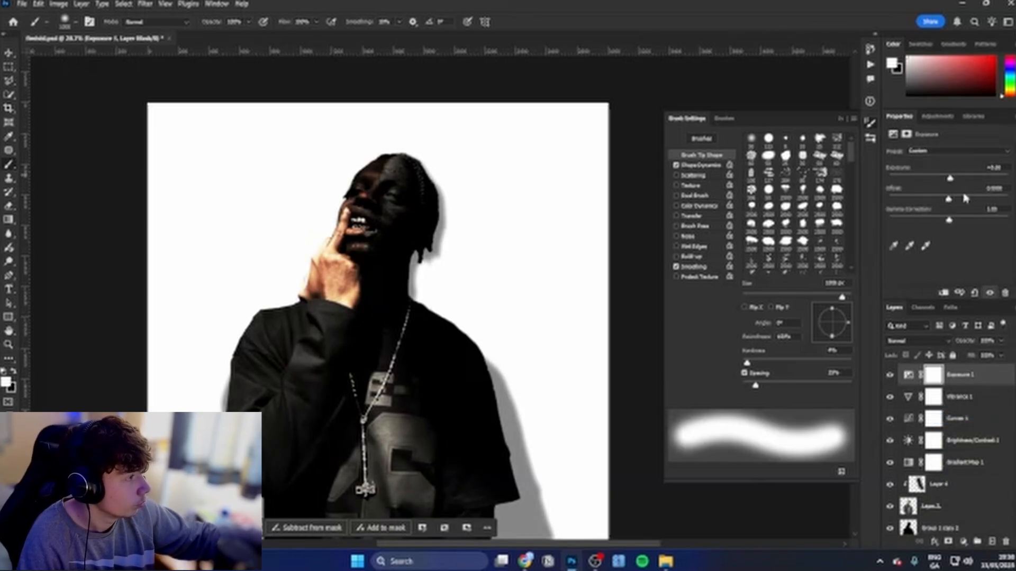
triple_click(990, 187)
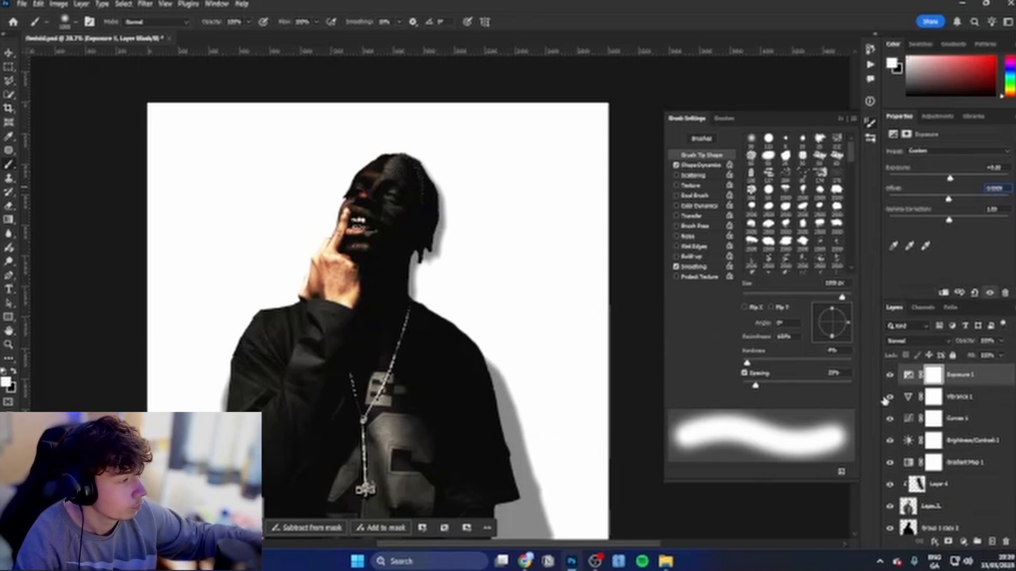
click(956, 484)
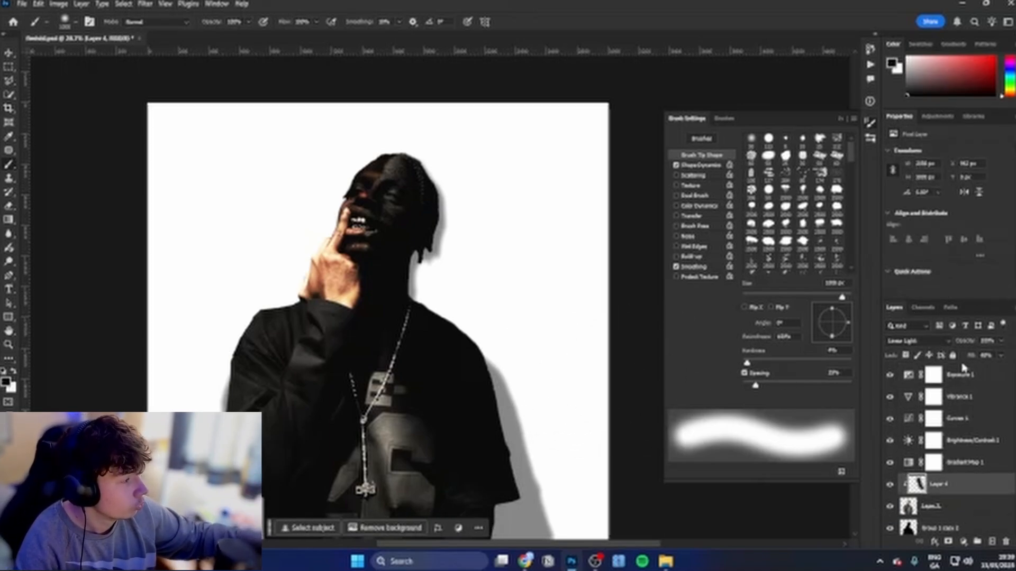
- Add a mid-grey Color Fill above Layer 4 and give it monochromatic noise
click(958, 374)
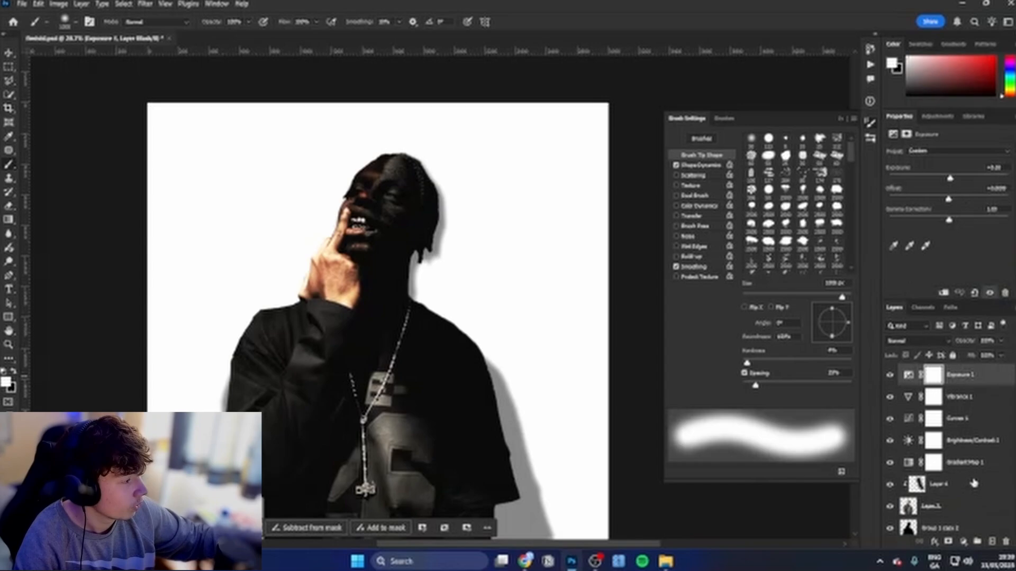
click(949, 484)
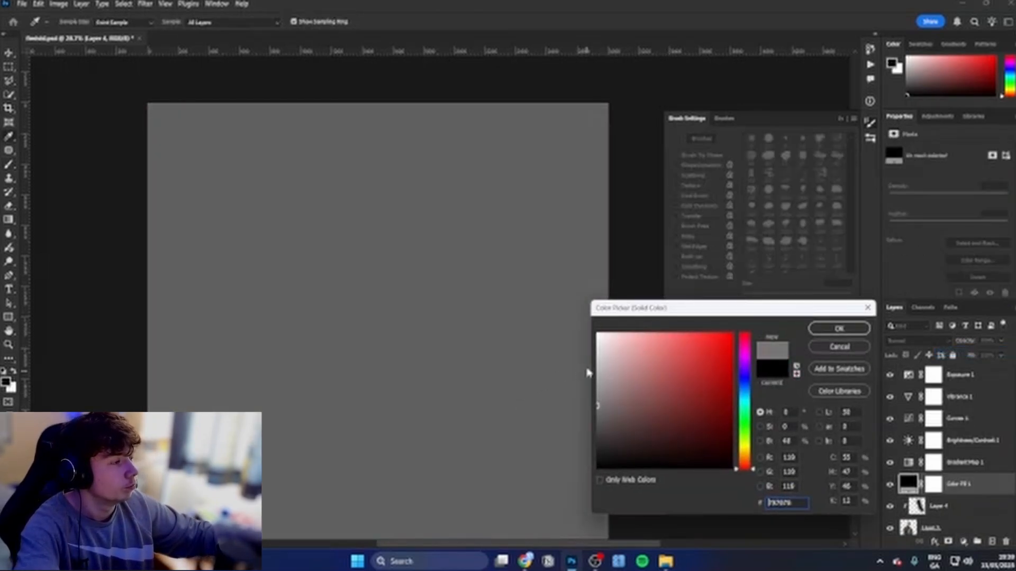
click(144, 4)
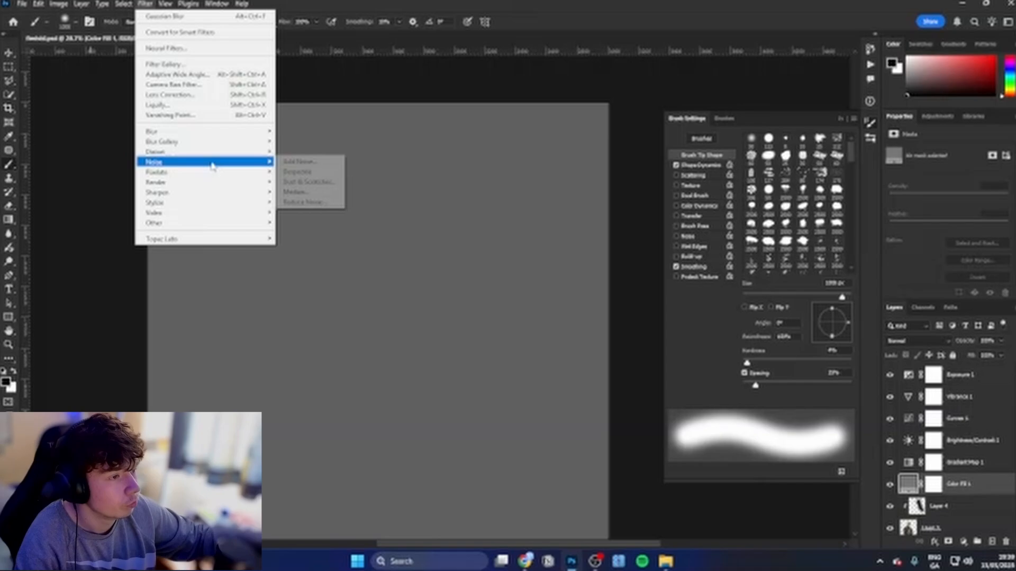
click(300, 161)
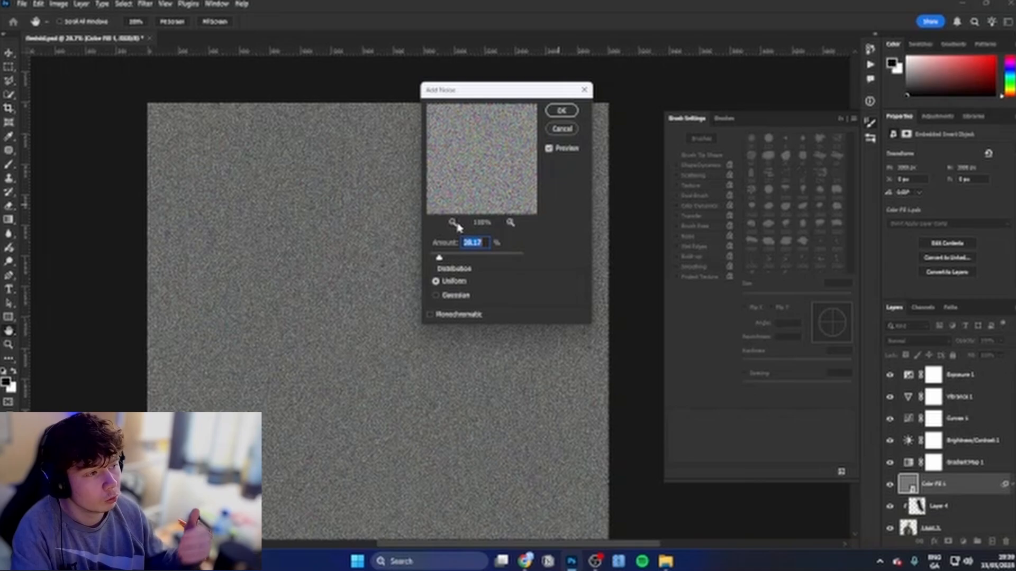
click(430, 314)
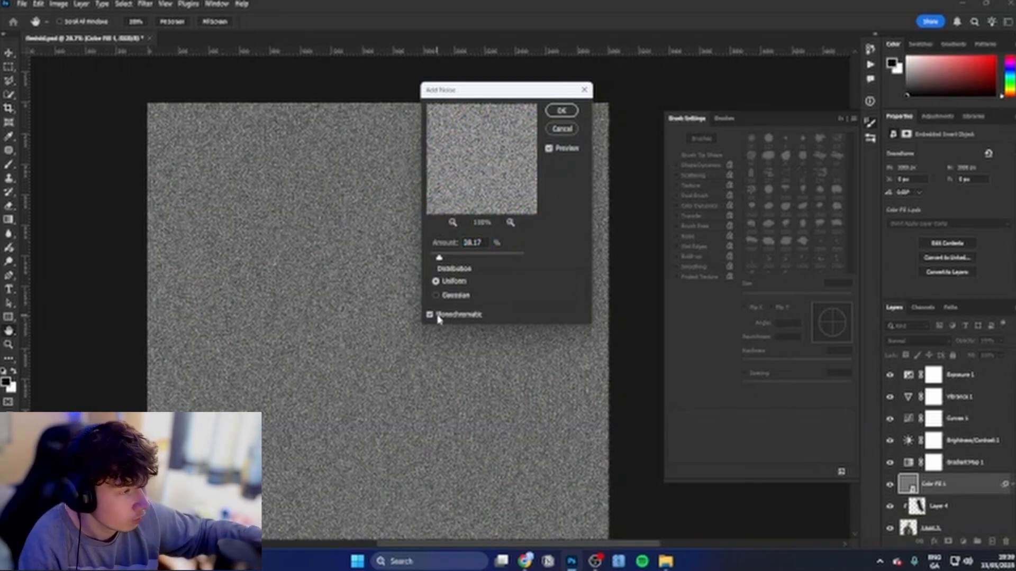
click(429, 315)
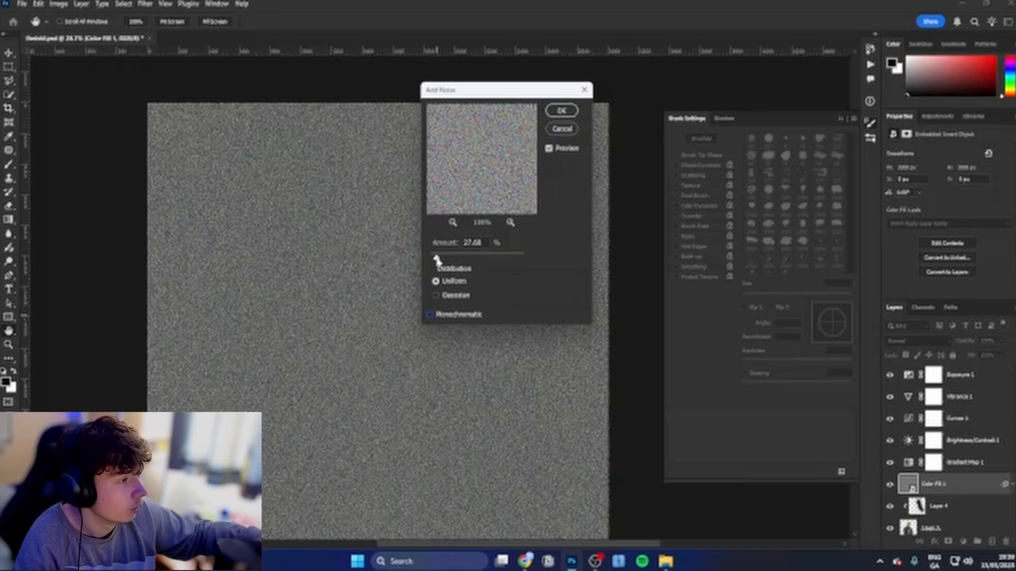
- Set the noise fill layer's blend mode to Overlay
click(561, 110)
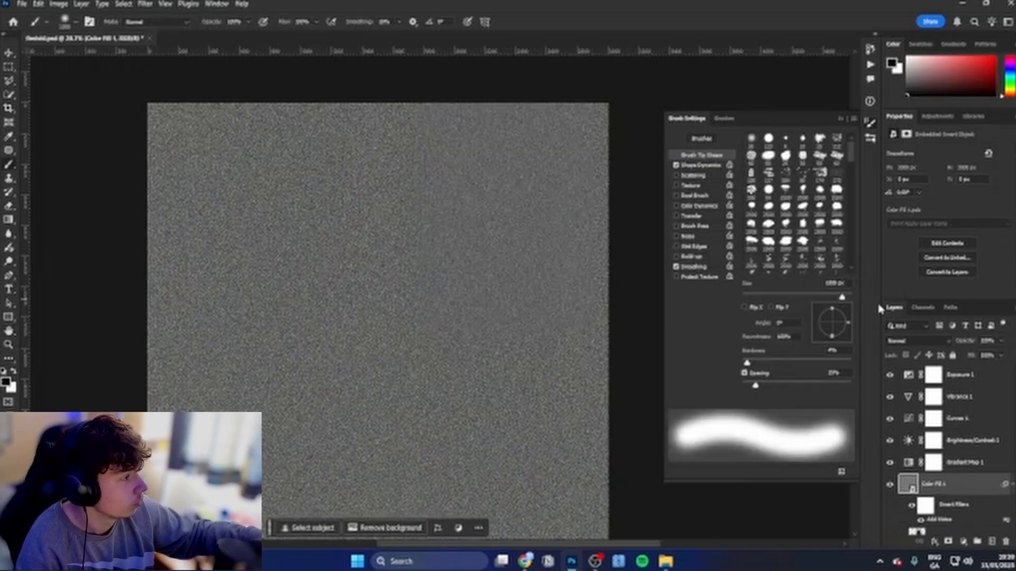
click(913, 341)
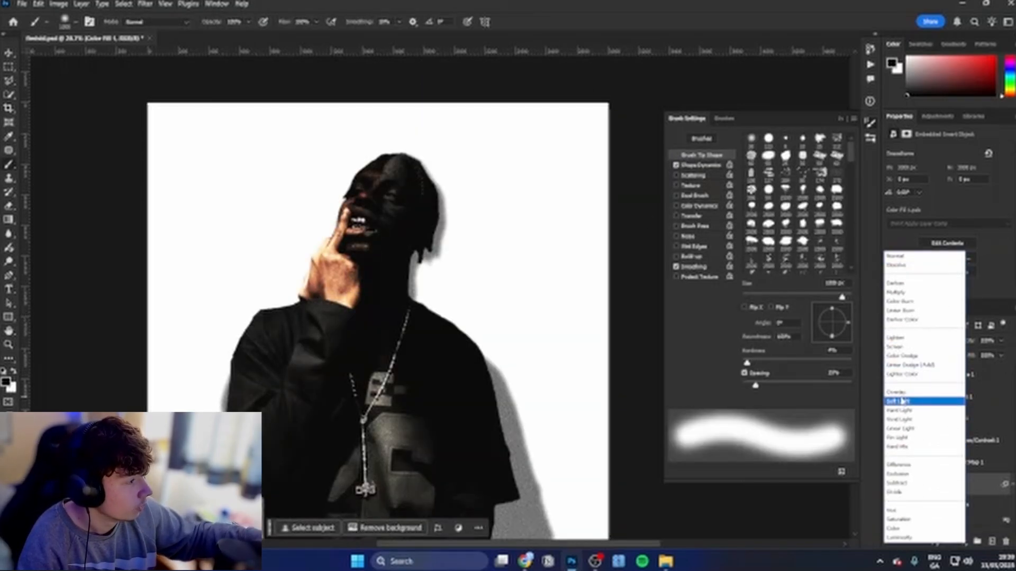
click(898, 401)
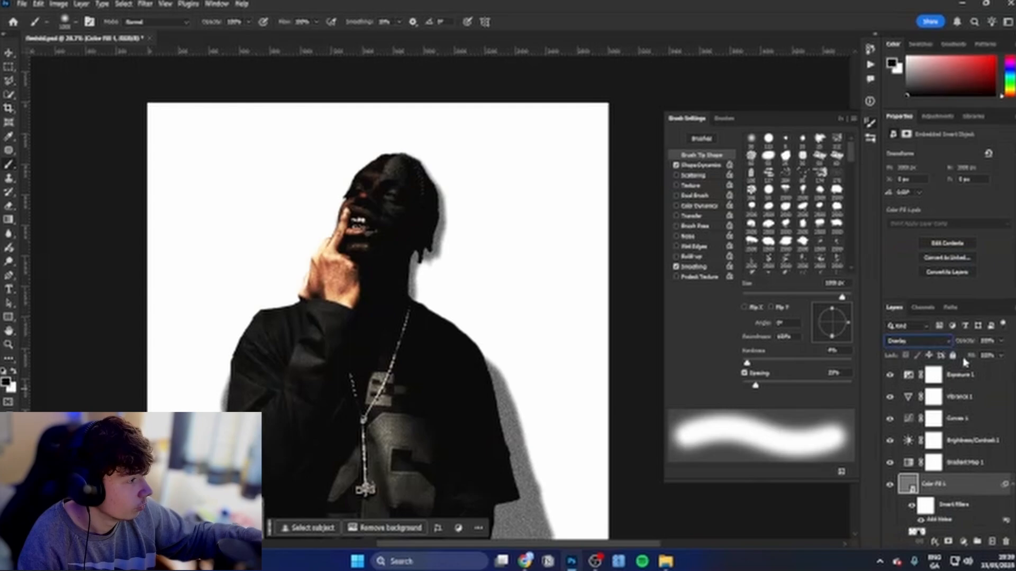
click(916, 341)
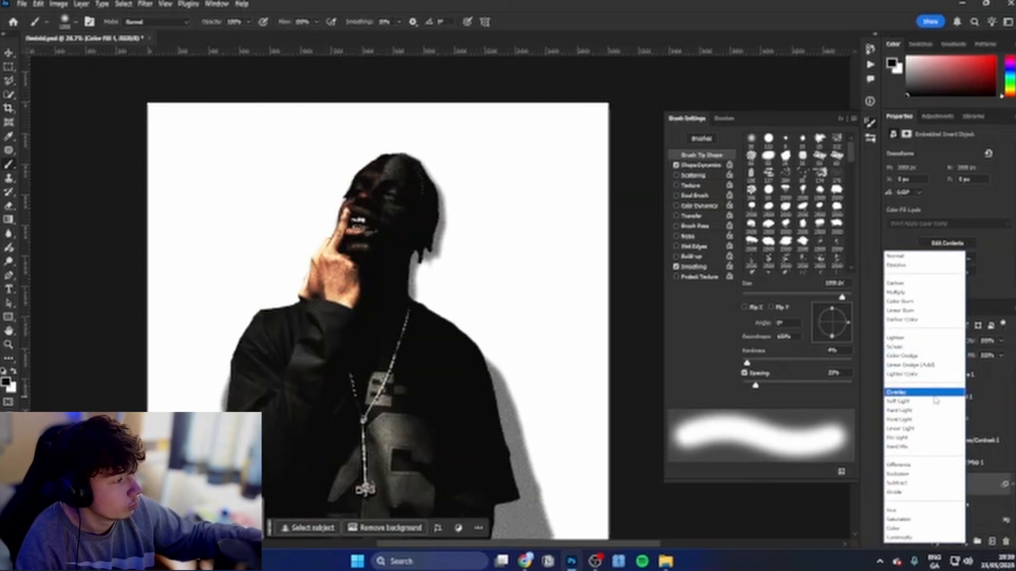
click(896, 392)
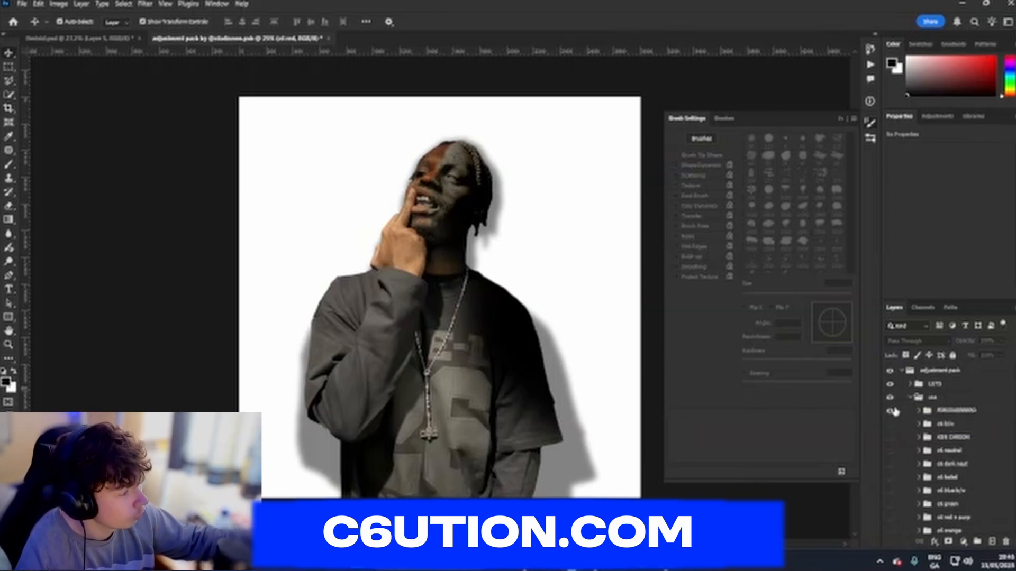
- Toggle an adjustment pack group's visibility and scroll through its folders
click(891, 412)
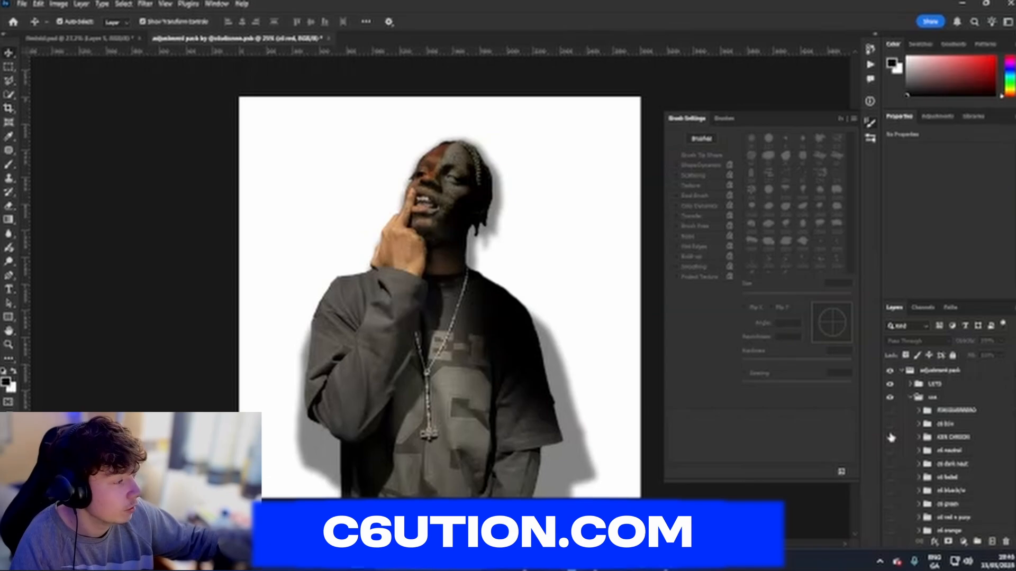
scroll(down, 3)
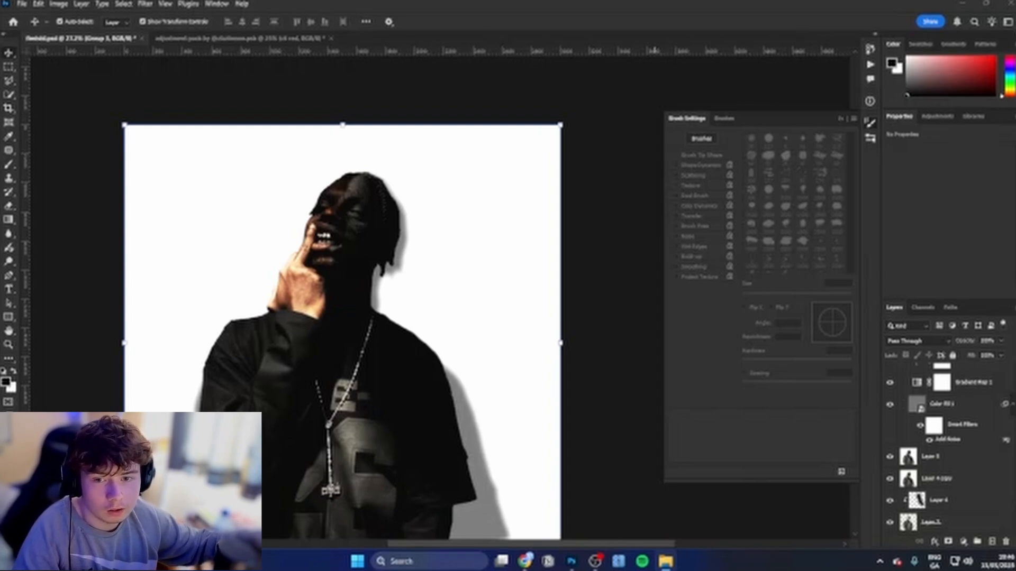
mouse_move(295, 375)
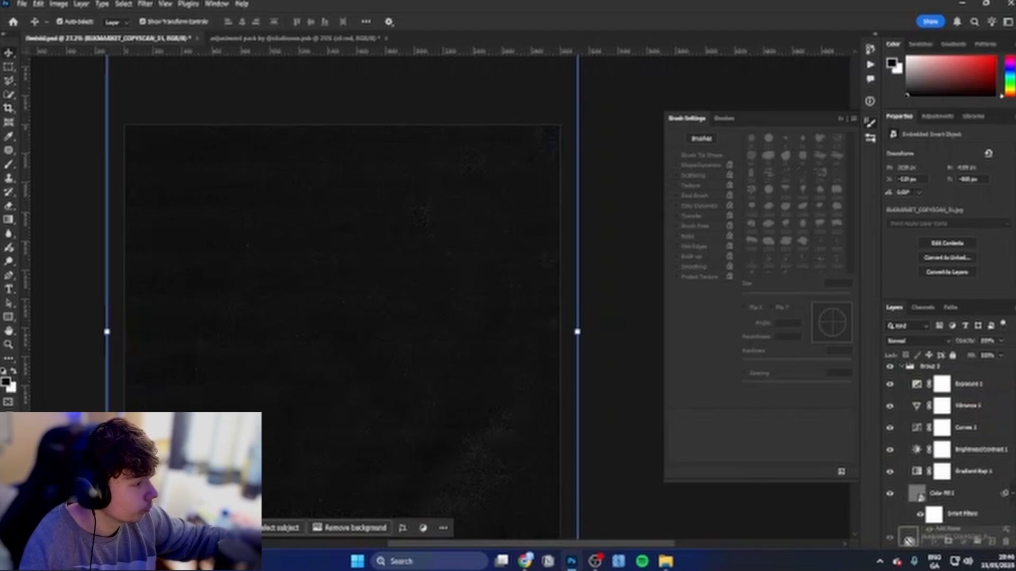
- Try Overlay, Soft Light, Darker Color, Color Burn and Color Dodge on the paper texture
click(914, 341)
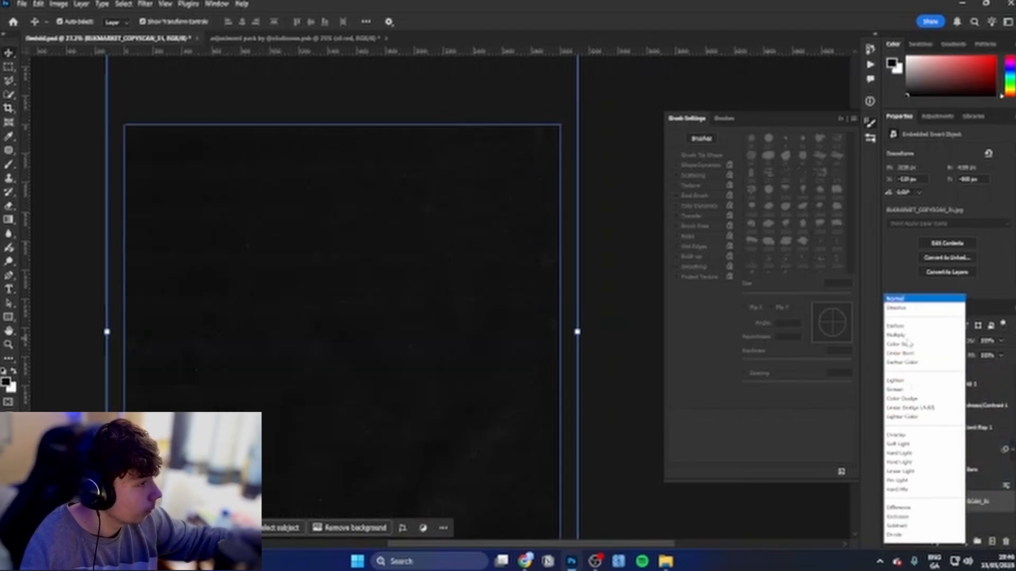
click(897, 392)
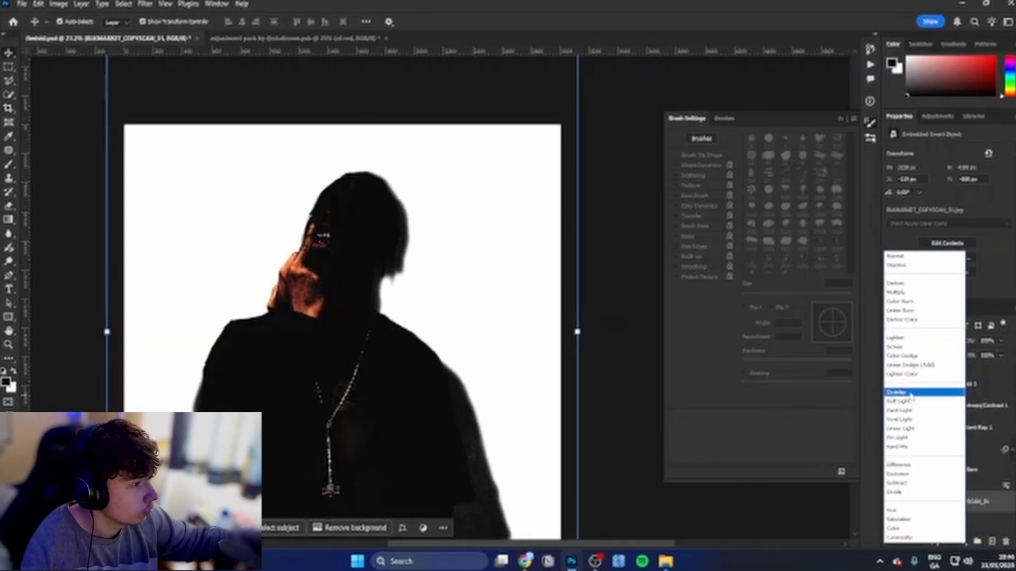
click(900, 401)
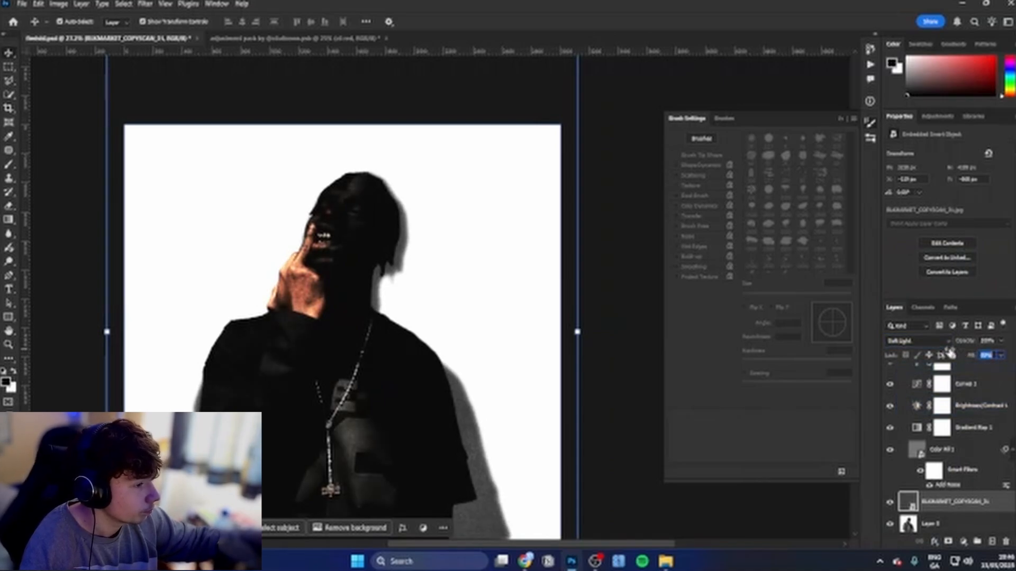
click(905, 340)
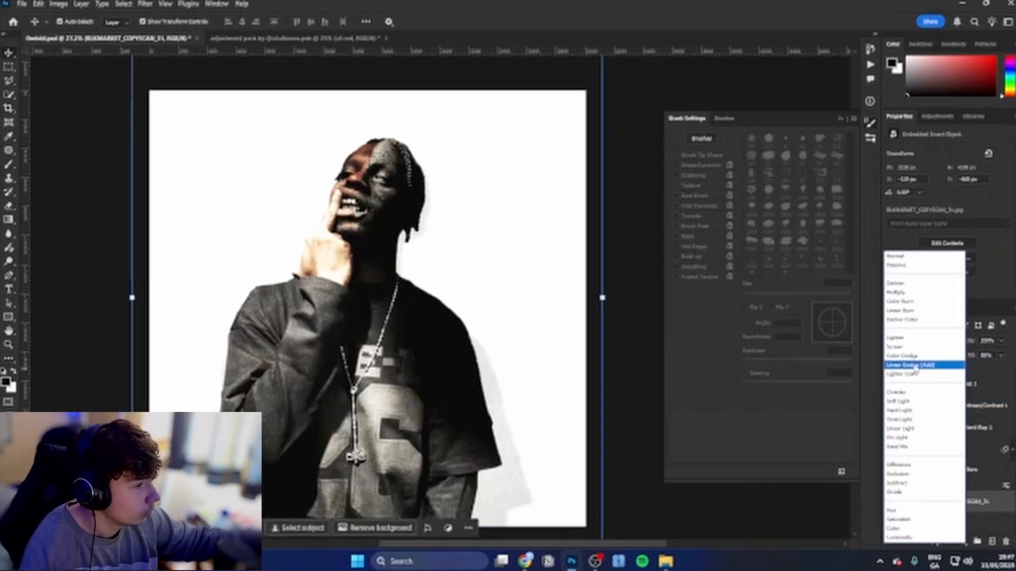
click(924, 347)
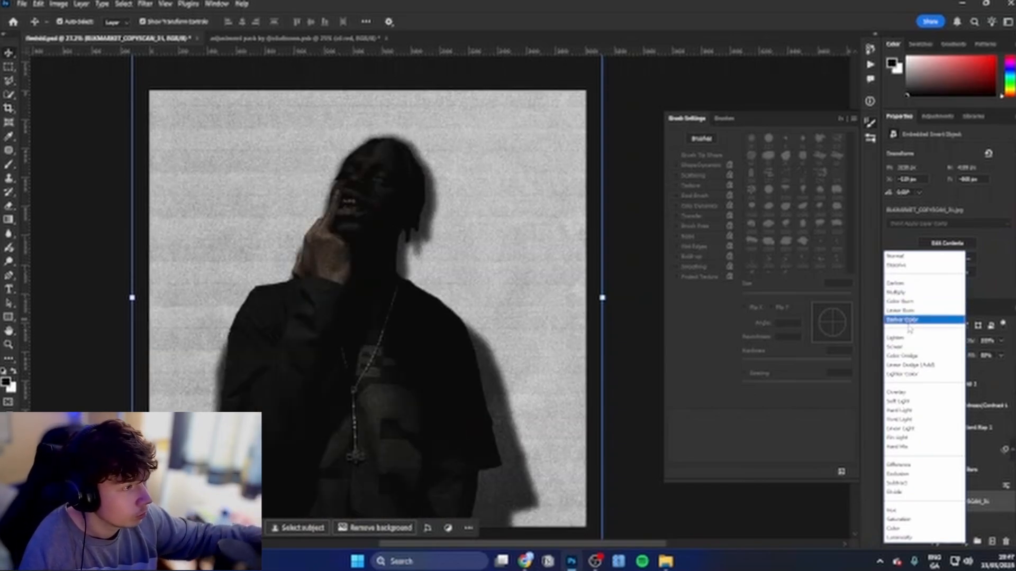
click(900, 301)
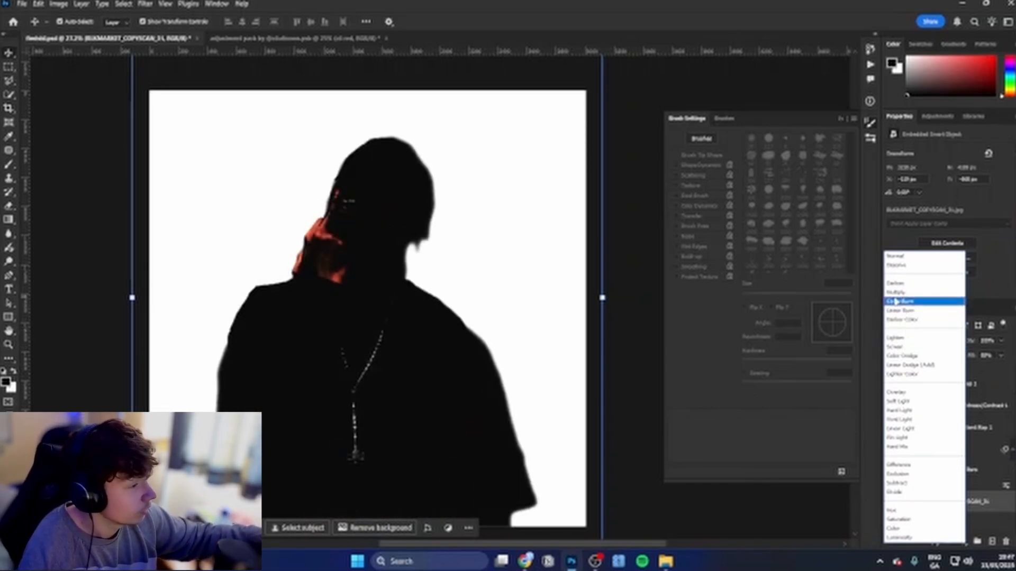
click(903, 356)
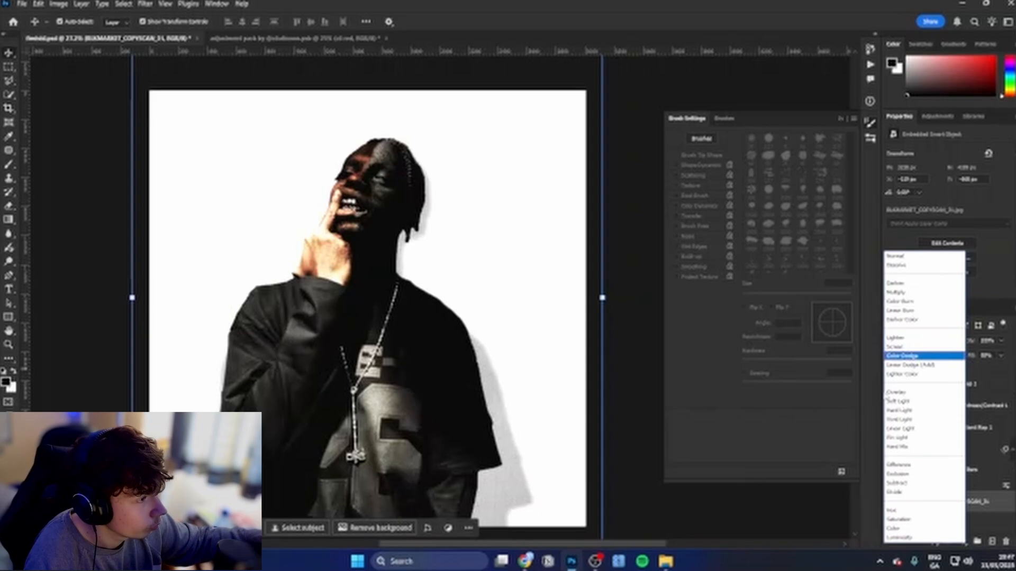
- Preview Darken, Linear Burn, Subtract and Divide, then settle on Difference for the texture
click(895, 283)
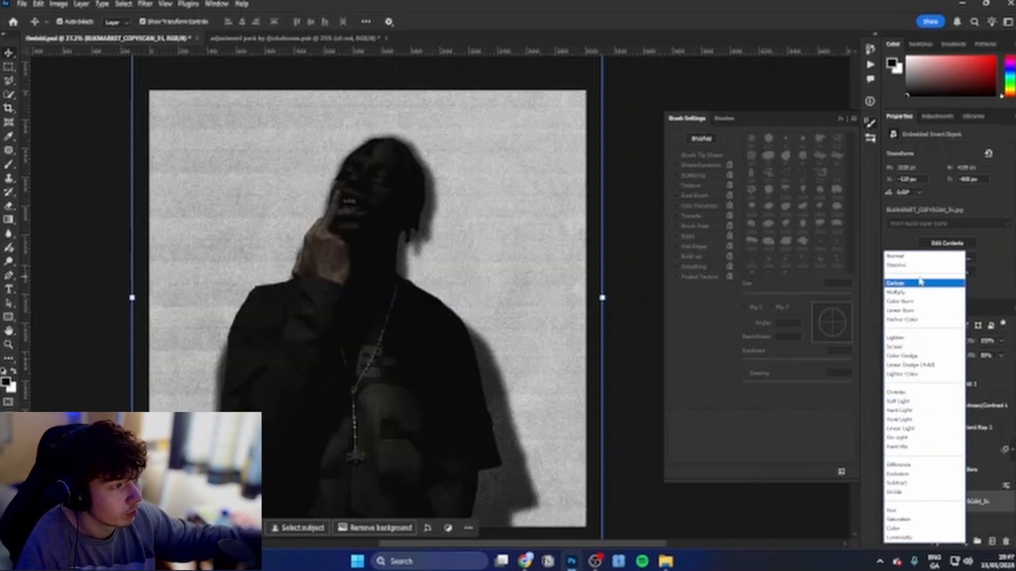
click(903, 310)
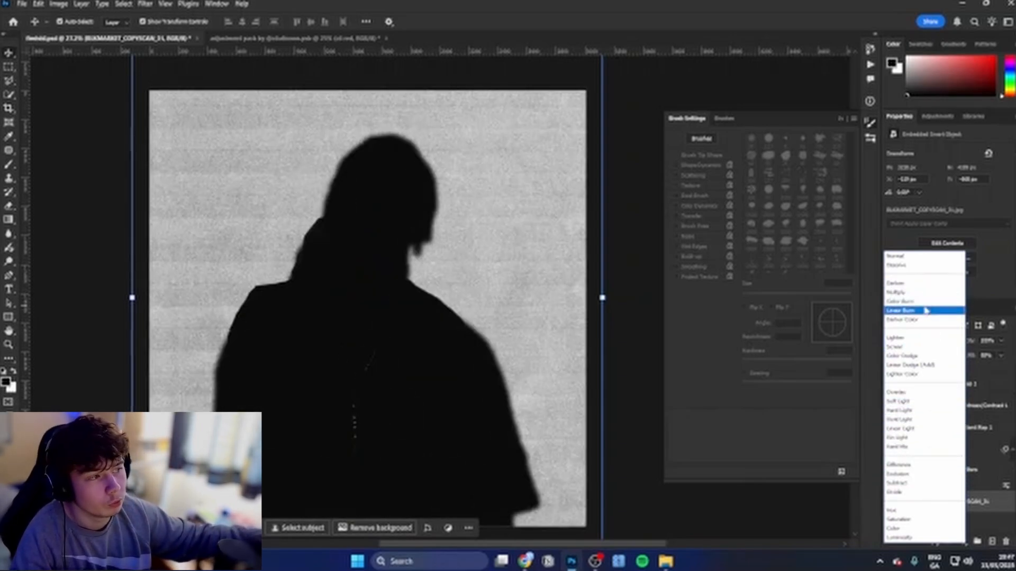
click(900, 483)
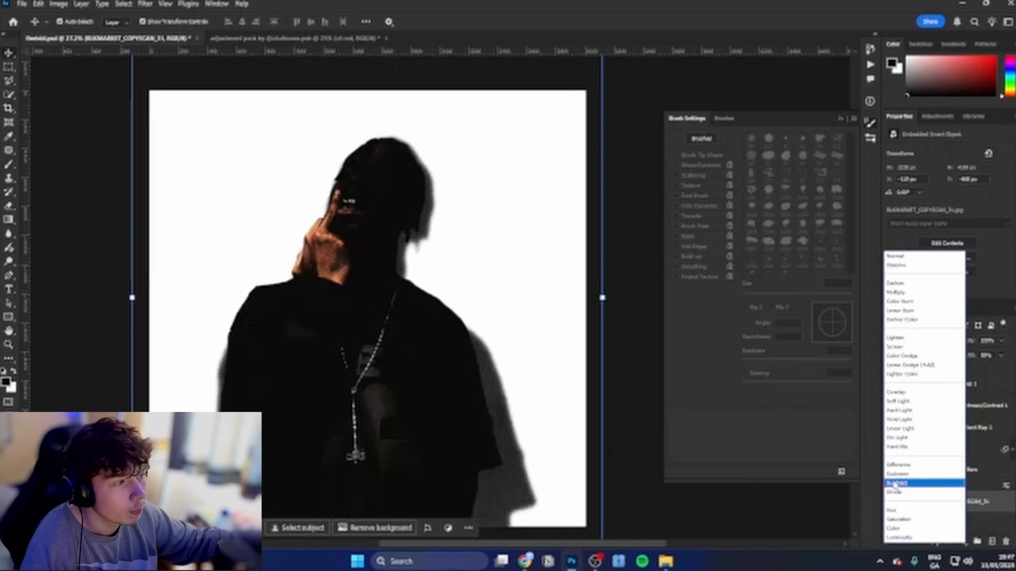
click(899, 483)
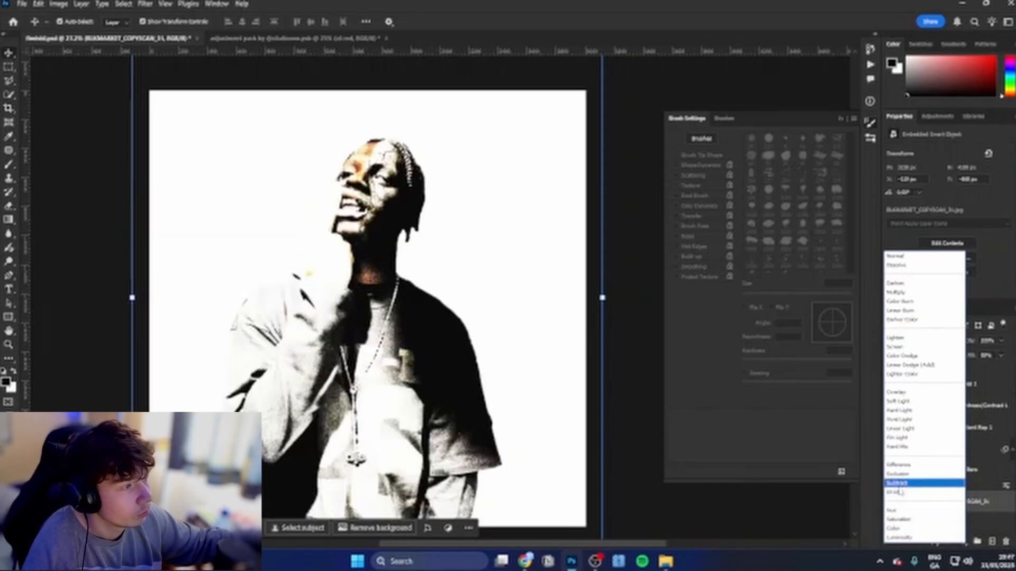
click(899, 465)
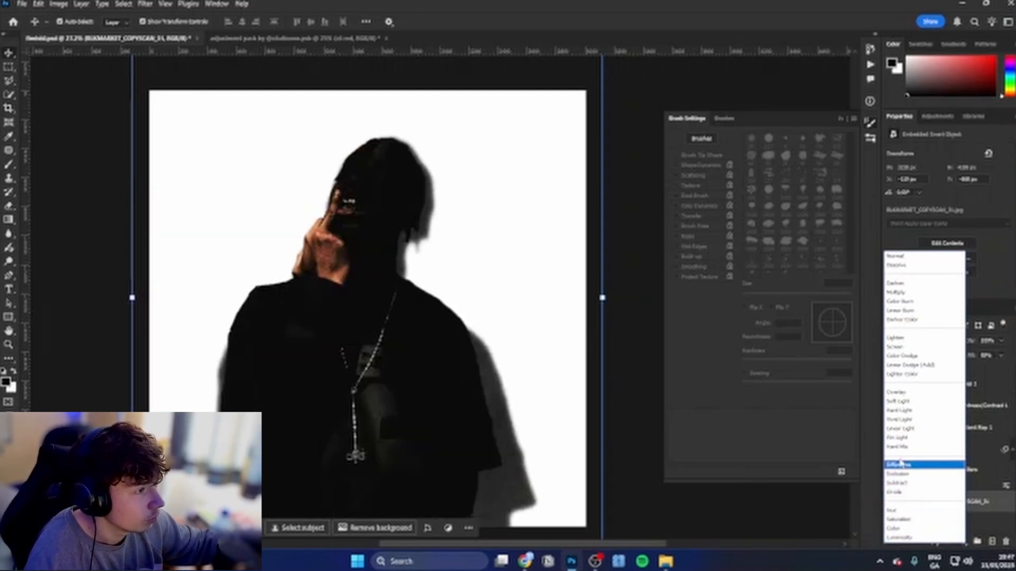
click(898, 464)
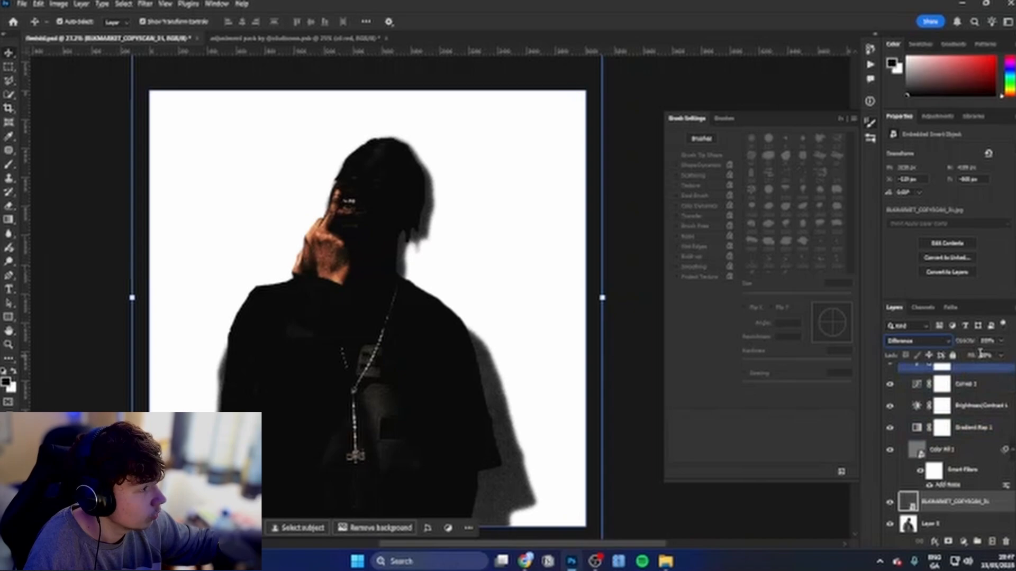
click(952, 355)
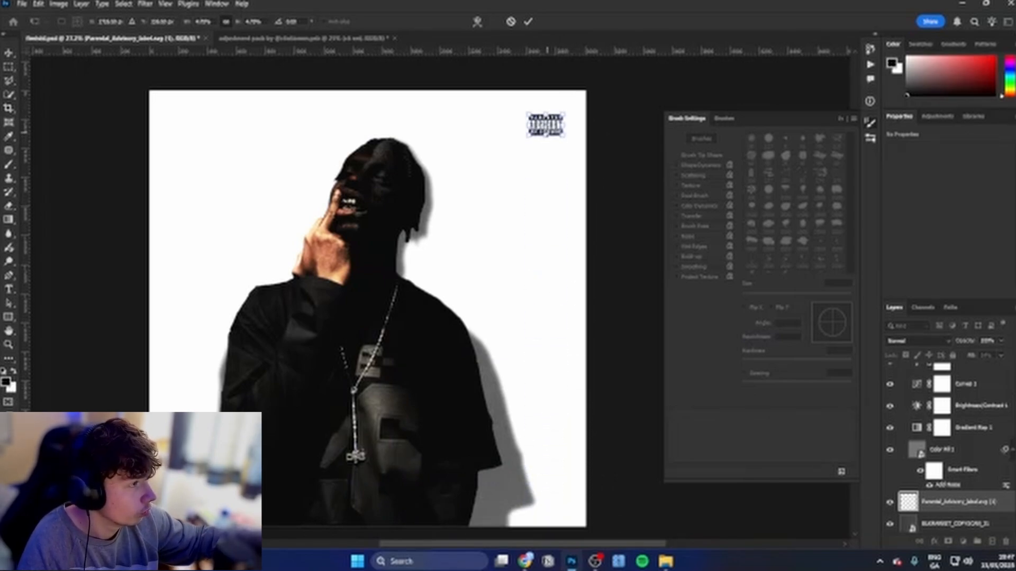
- Scale up and commit the Parental Advisory label in the top-right corner
click(545, 123)
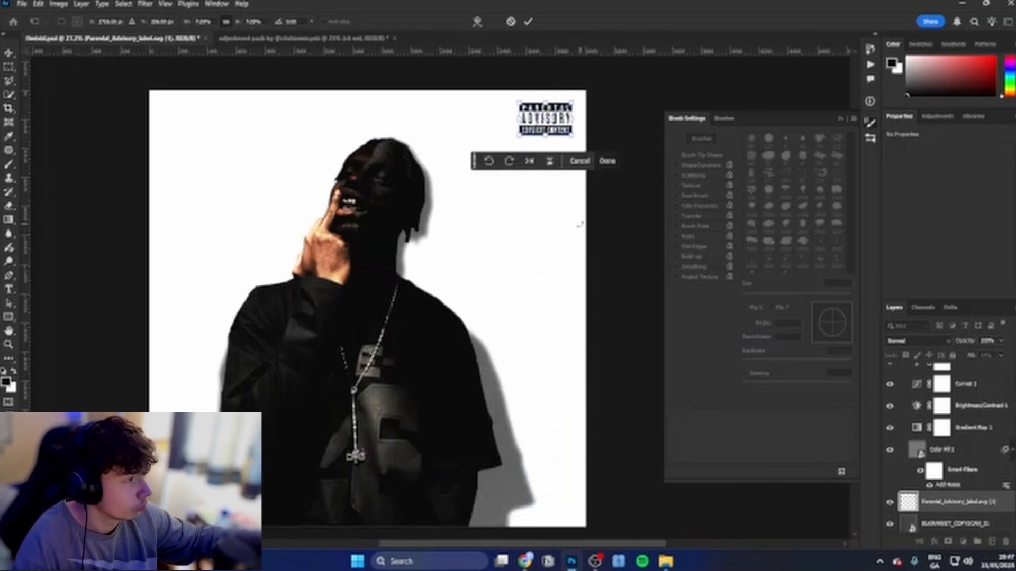
click(606, 160)
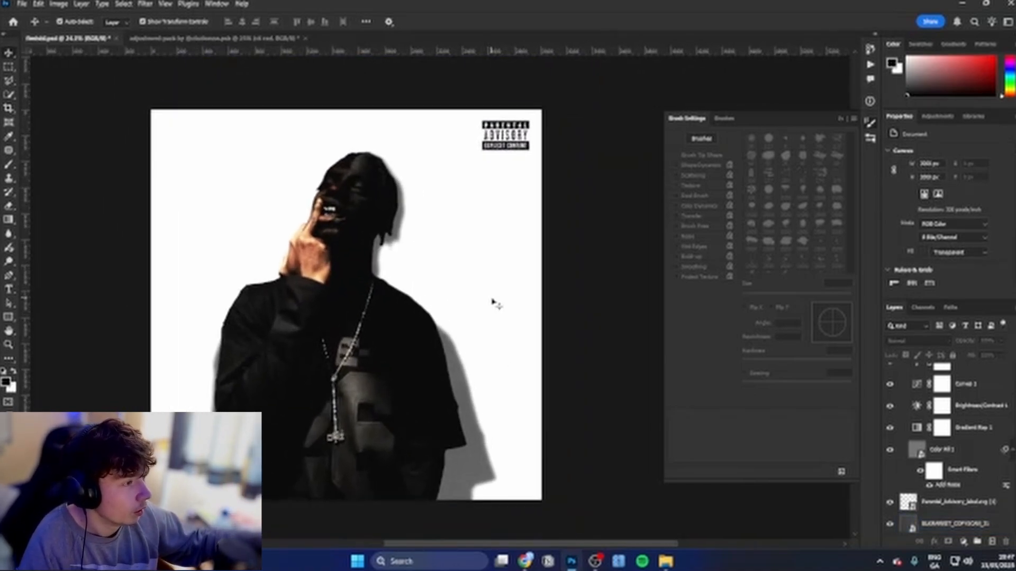
click(943, 450)
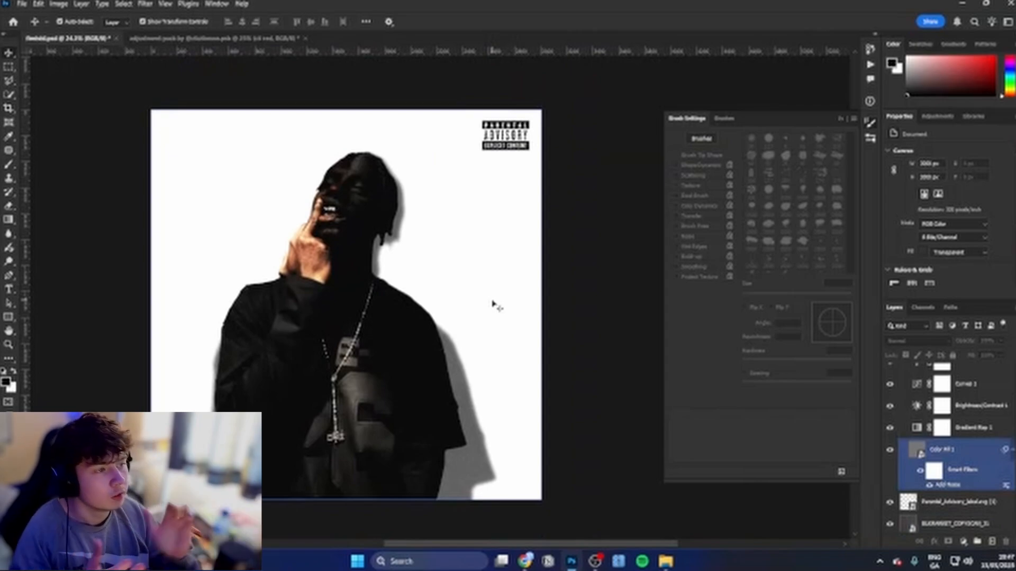